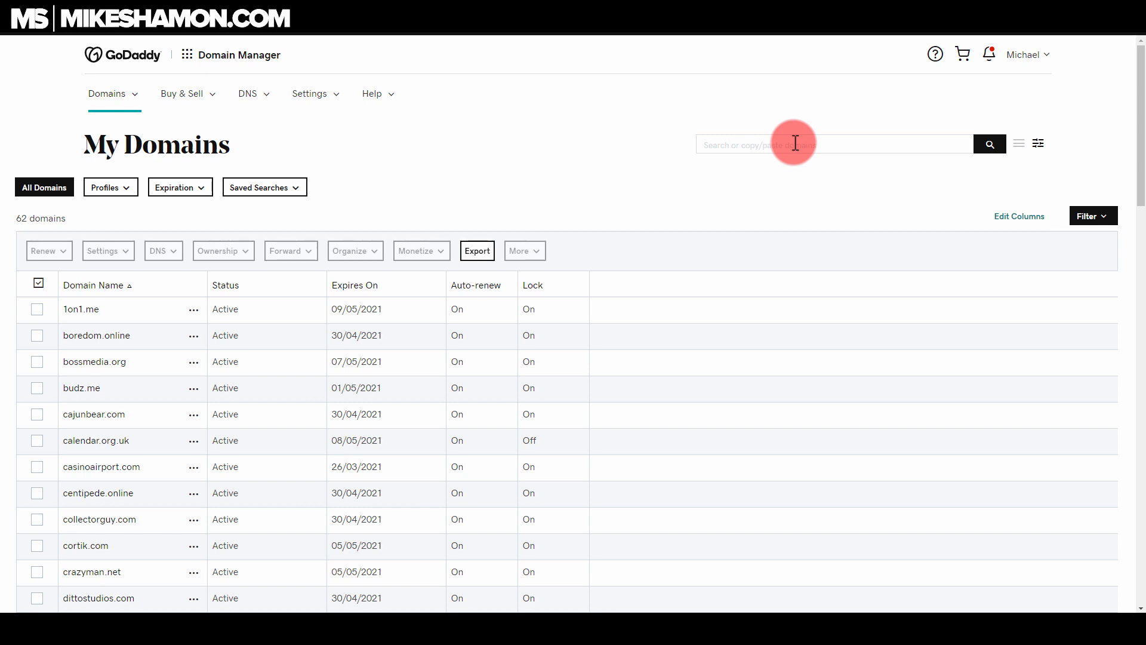
{"action": "mouse_move", "coordinate": [212, 219]}
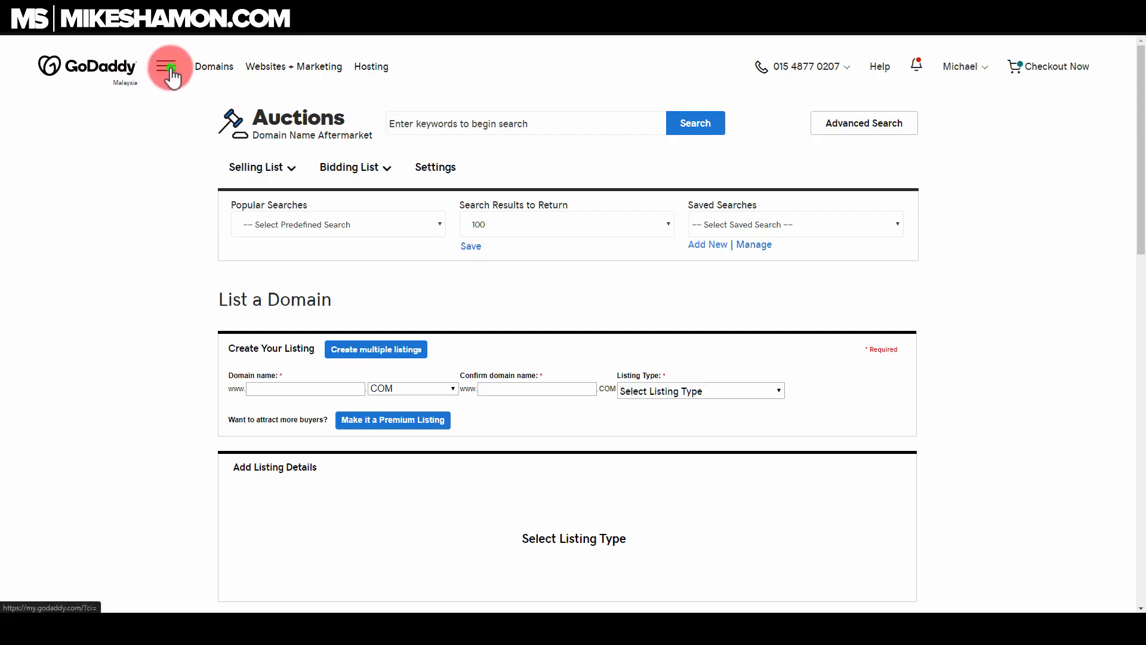
Open the Auctions 'List a Domain' page from the Domain Investing menu links
{"action": "left_click", "coordinate": [171, 67]}
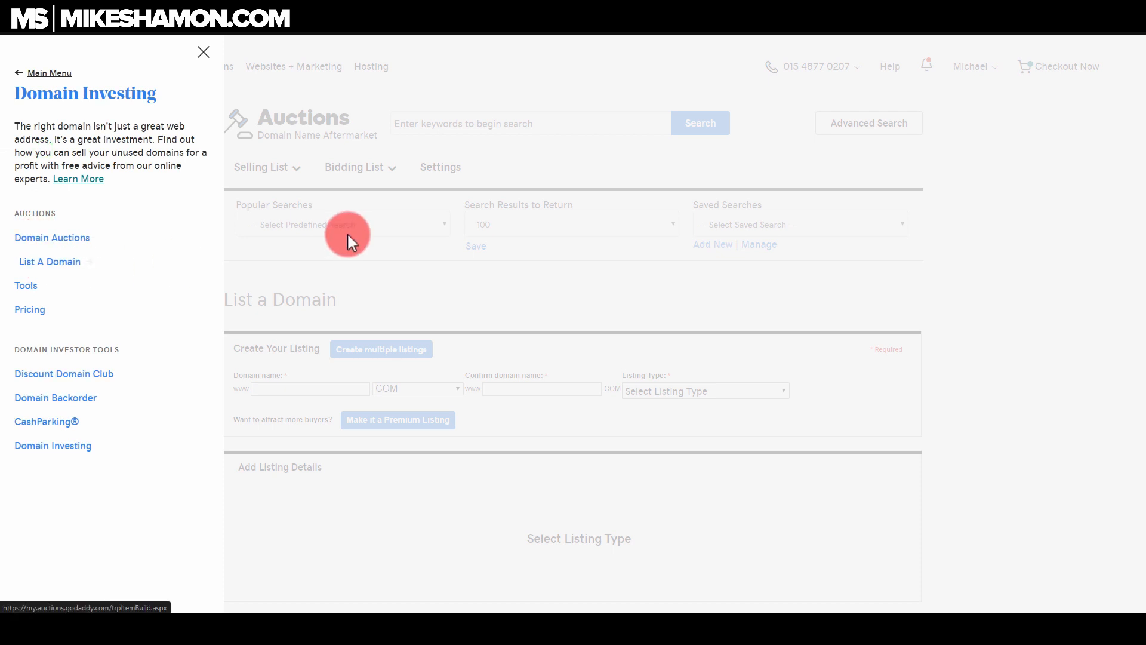
Enter 'casinoairport' as the domain name and confirmation on the listing form
{"action": "left_click", "coordinate": [202, 51]}
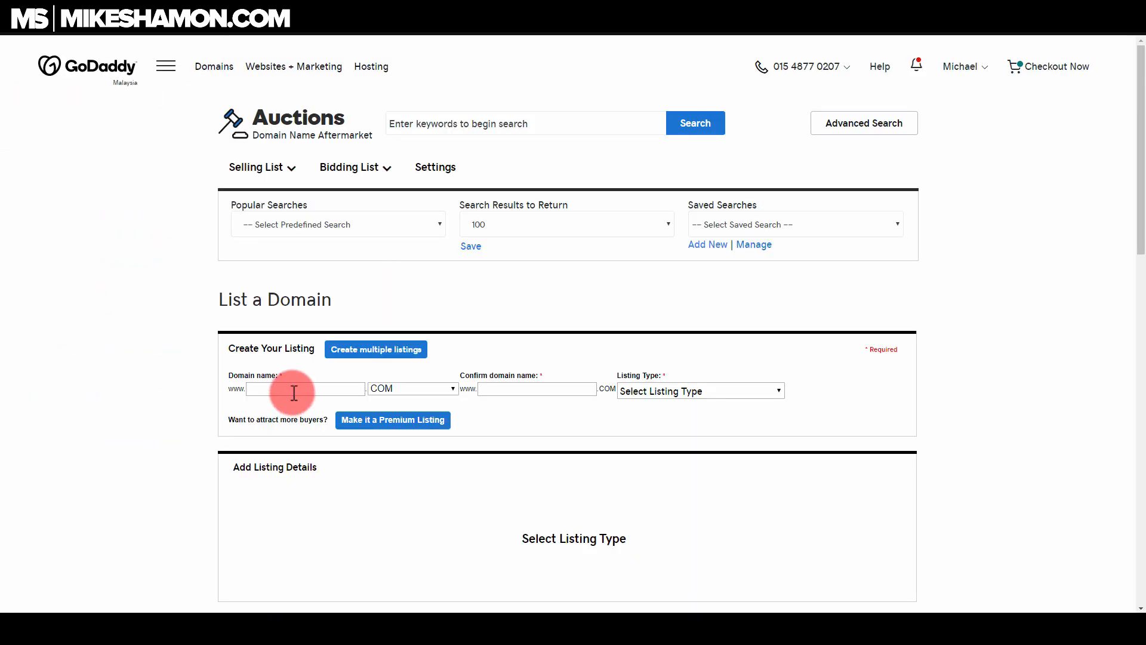
{"action": "mouse_move", "coordinate": [174, 401]}
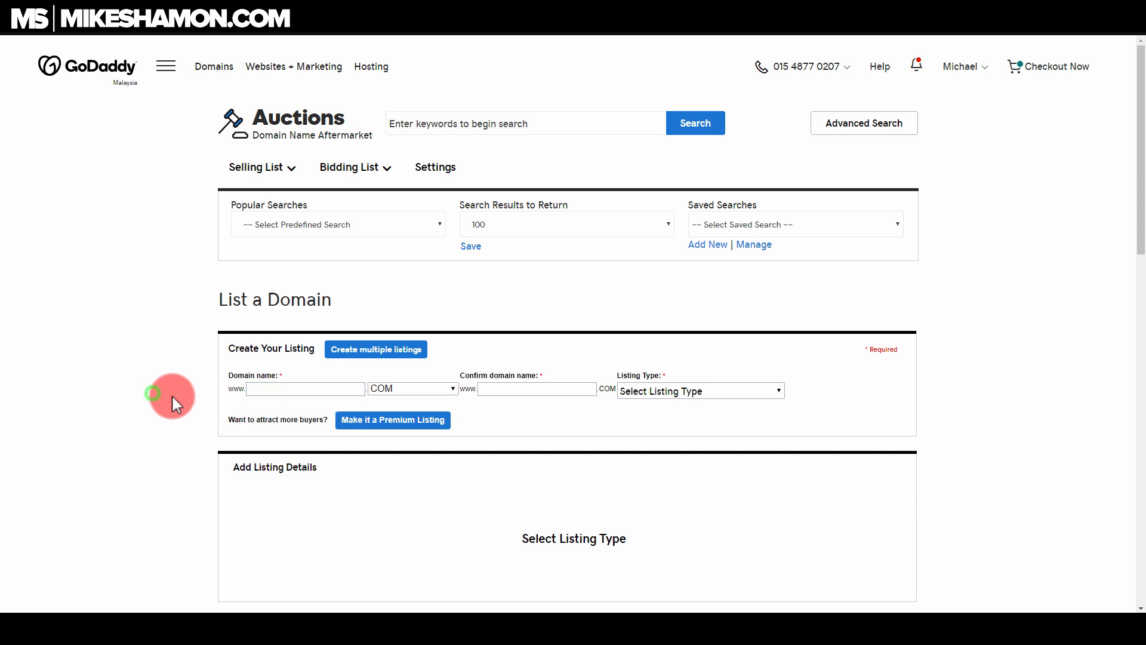
{"action": "left_click", "coordinate": [305, 388]}
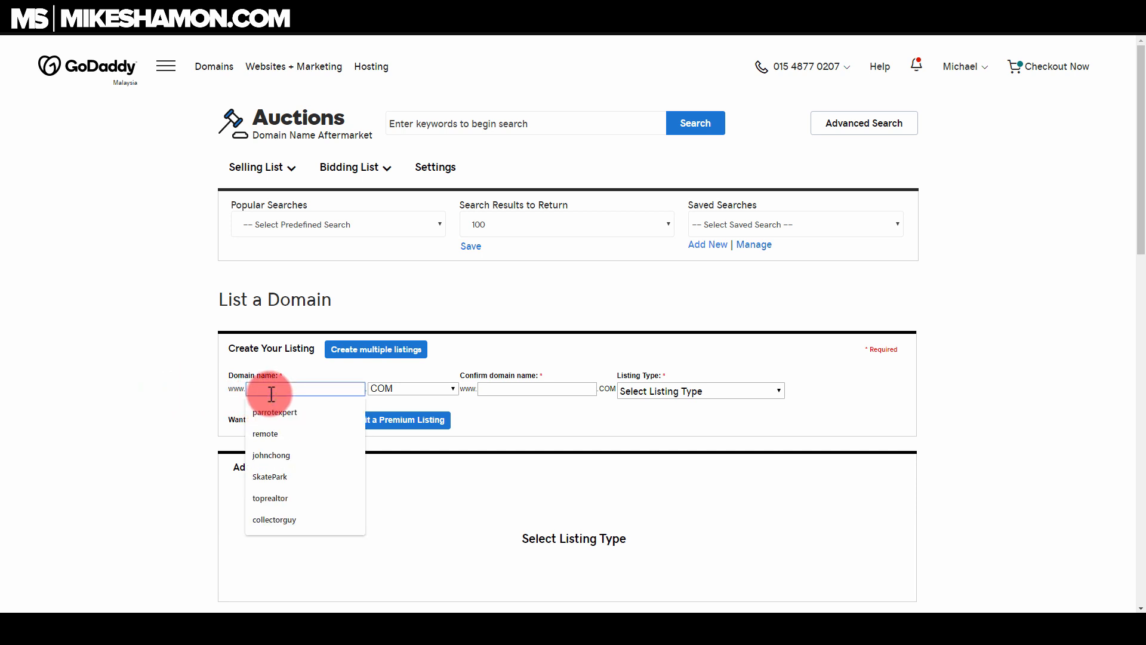
{"action": "type", "text": "casinoairpor"}
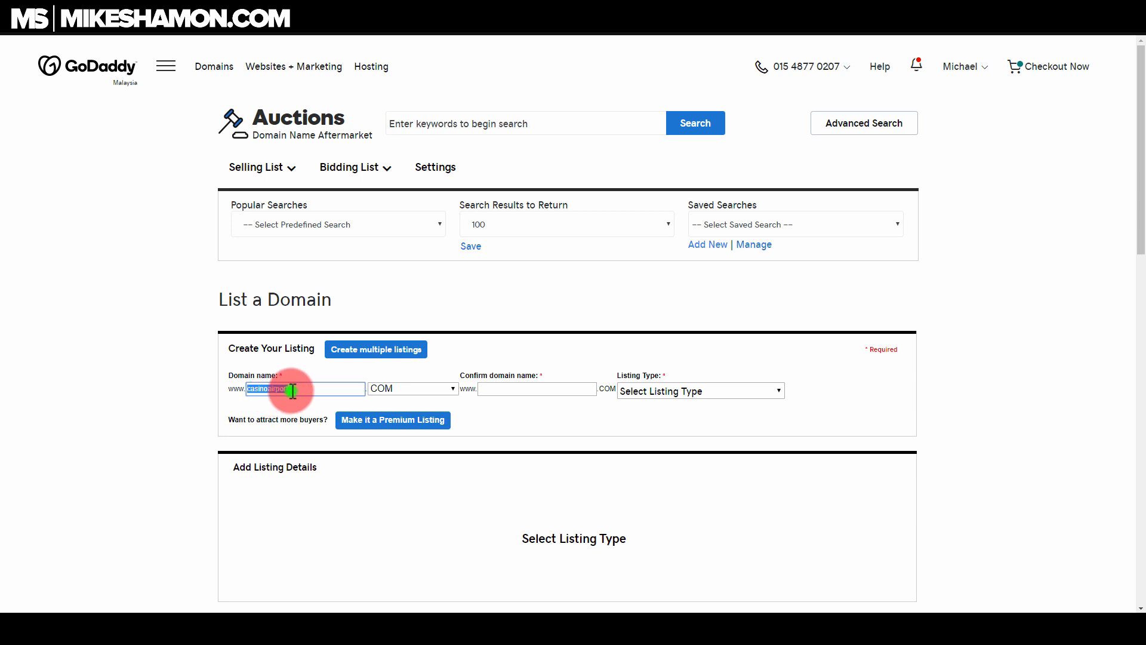
{"action": "type", "text": "casinoairport"}
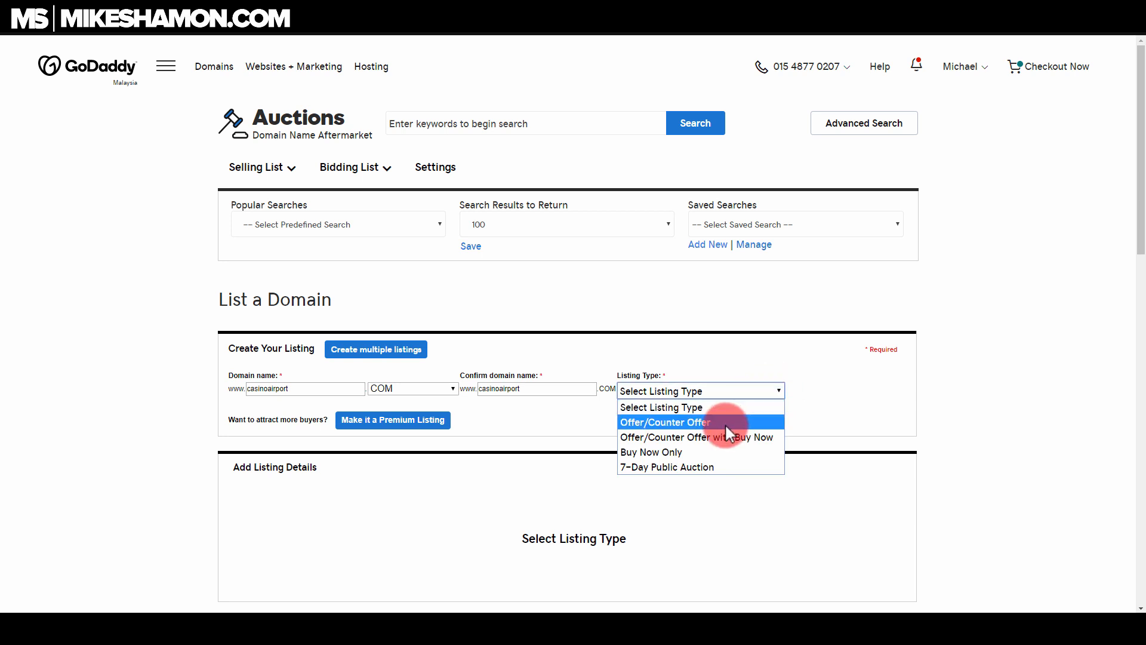
{"action": "mouse_move", "coordinate": [687, 437]}
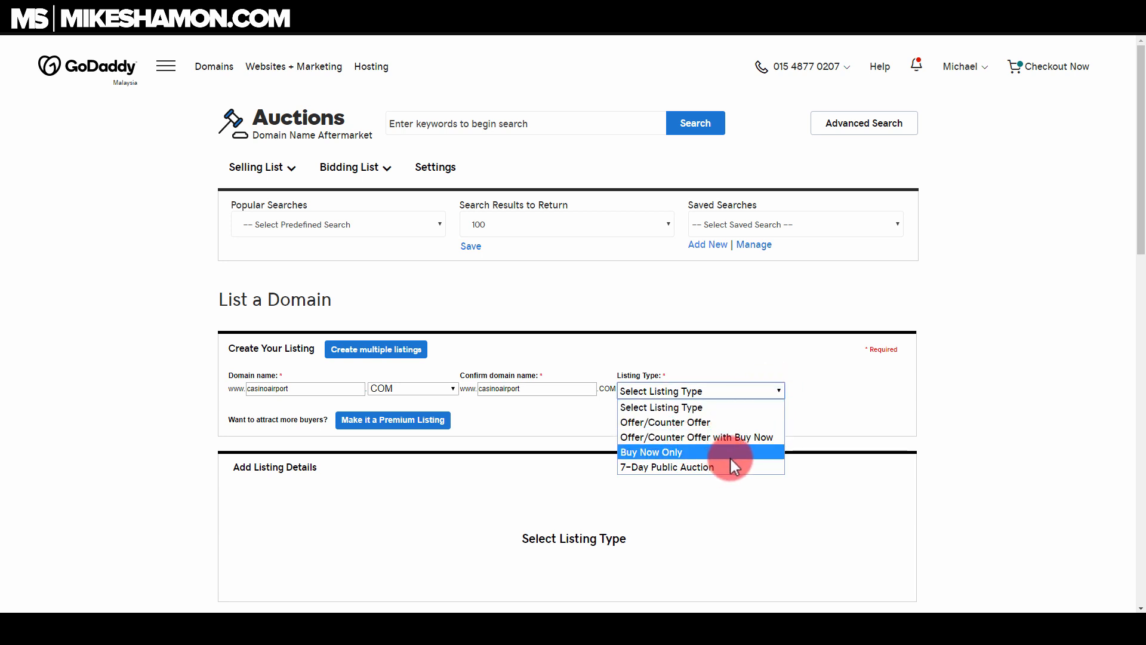
{"action": "mouse_move", "coordinate": [731, 466]}
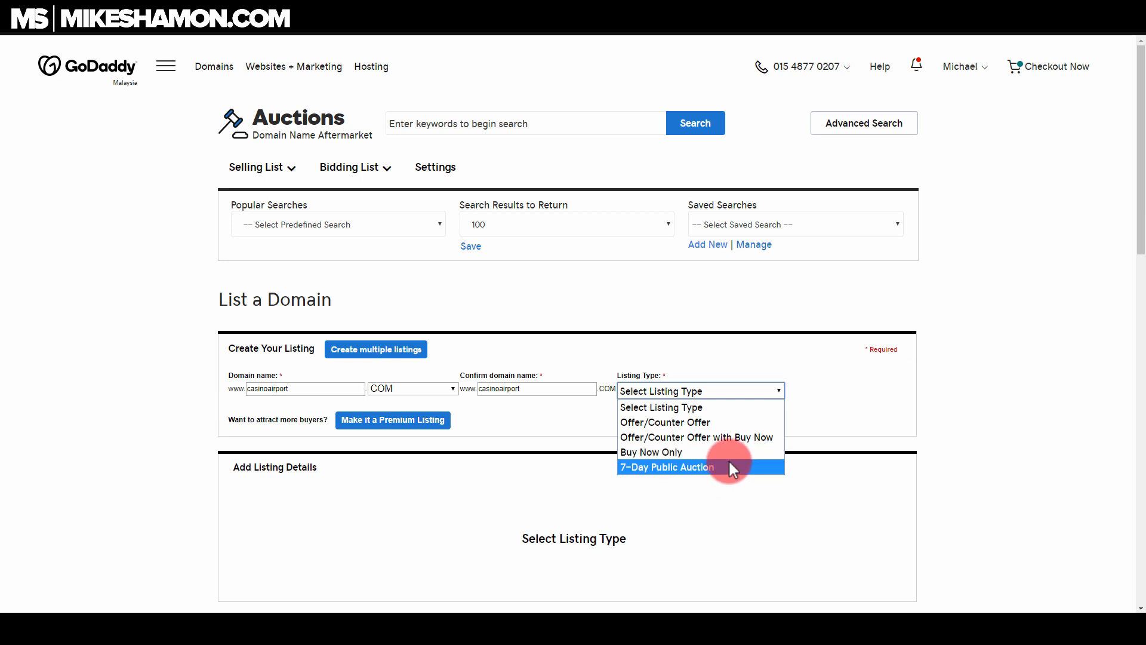
{"action": "mouse_move", "coordinate": [686, 426]}
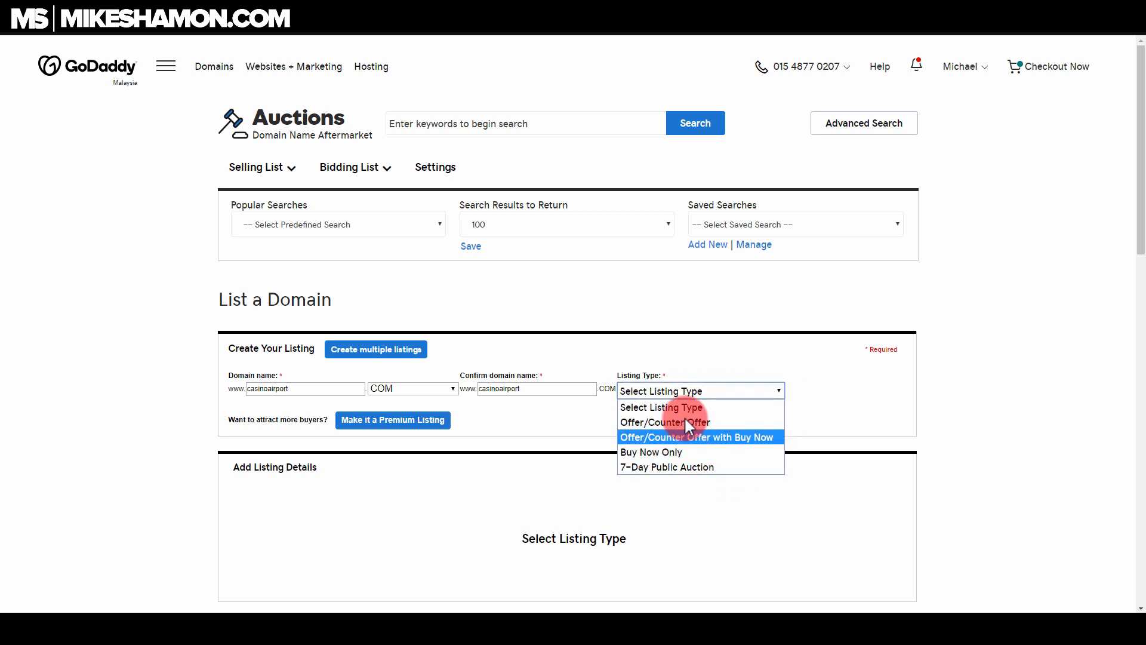
{"action": "mouse_move", "coordinate": [703, 446]}
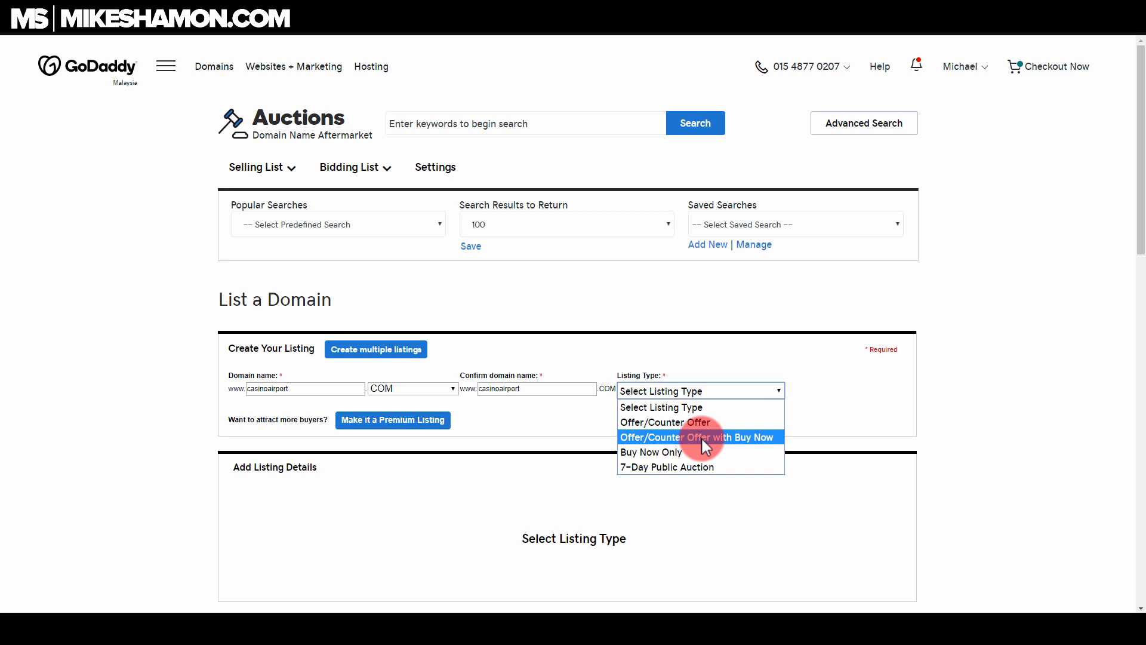
Choose Offer/Counter Offer with Buy Now, then set 14998 USD Buy Now and 1000 minimum offer
{"action": "left_click", "coordinate": [697, 437]}
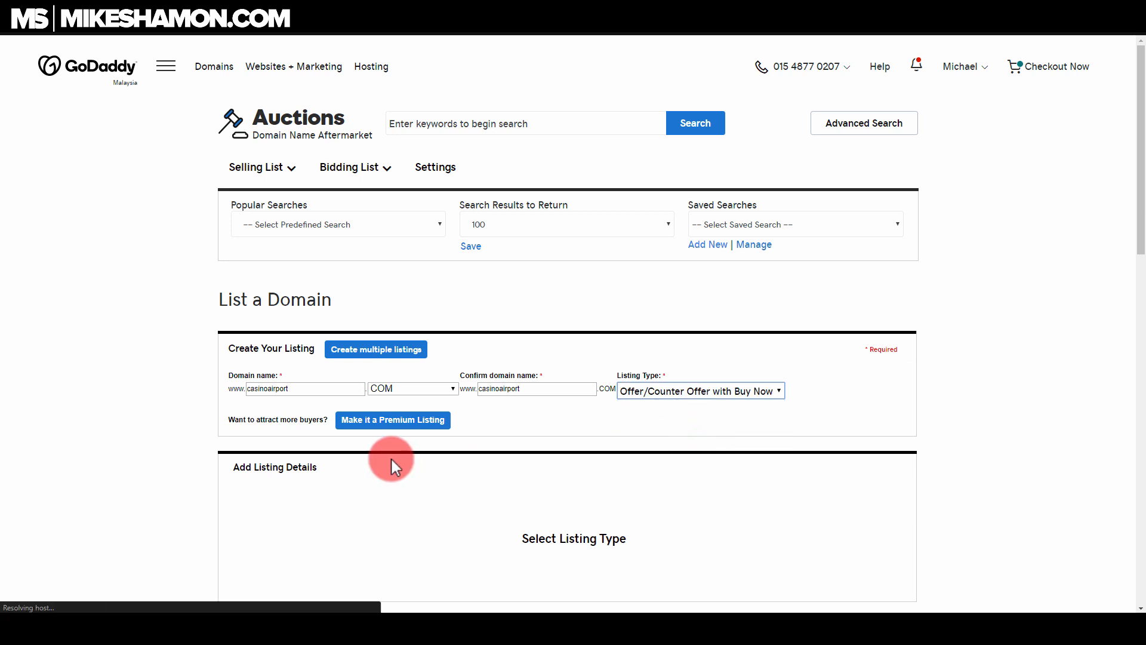
{"action": "scroll", "scroll_direction": "down", "scroll_amount": 3}
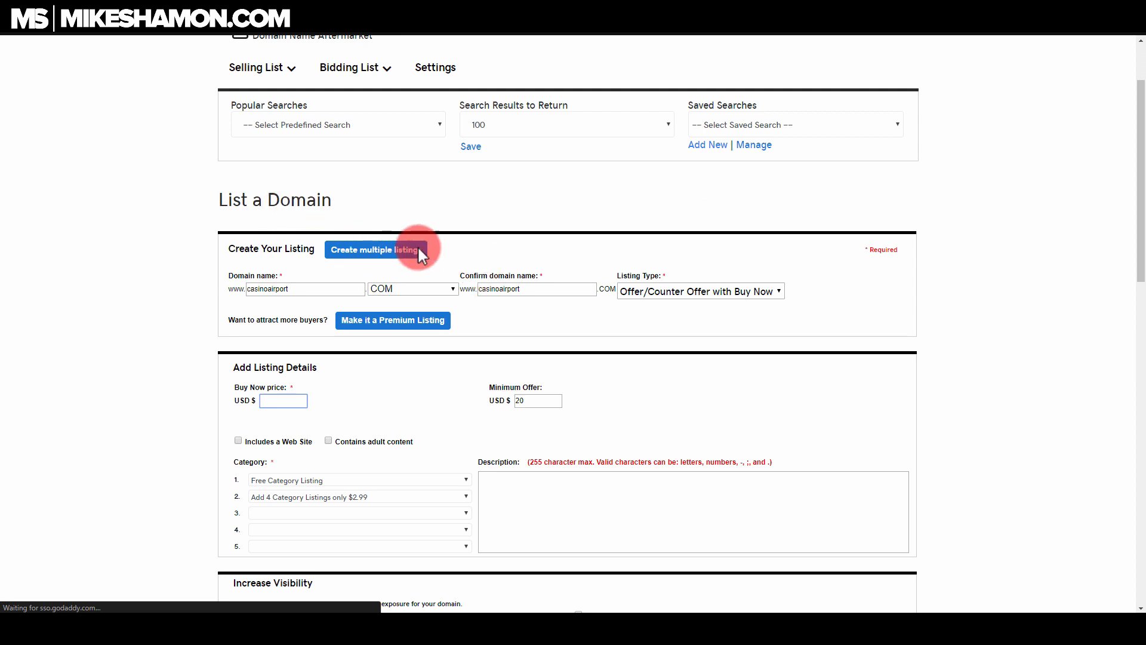
{"action": "mouse_move", "coordinate": [637, 380]}
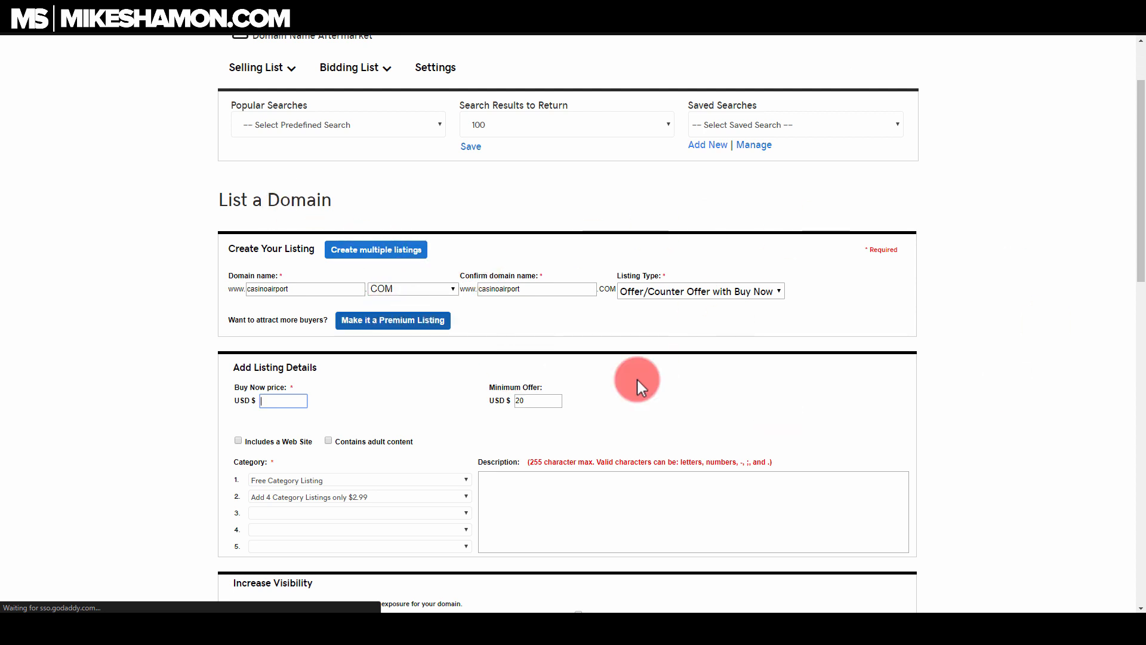
{"action": "mouse_move", "coordinate": [353, 449]}
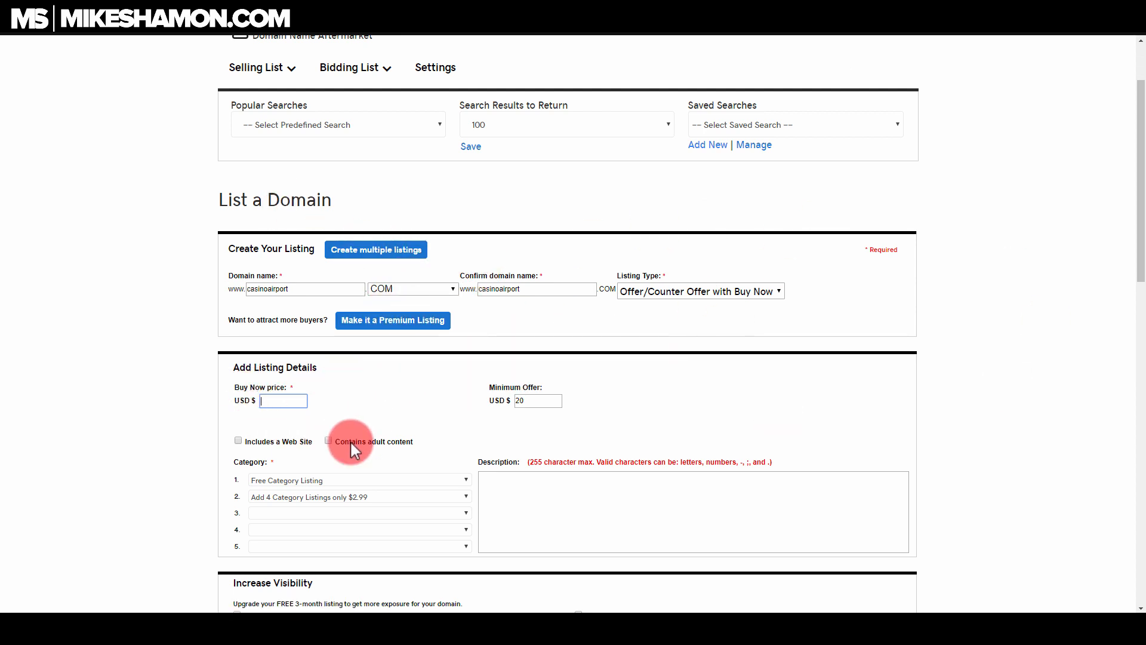
{"action": "left_click", "coordinate": [283, 400]}
{"action": "type", "text": "14998"}
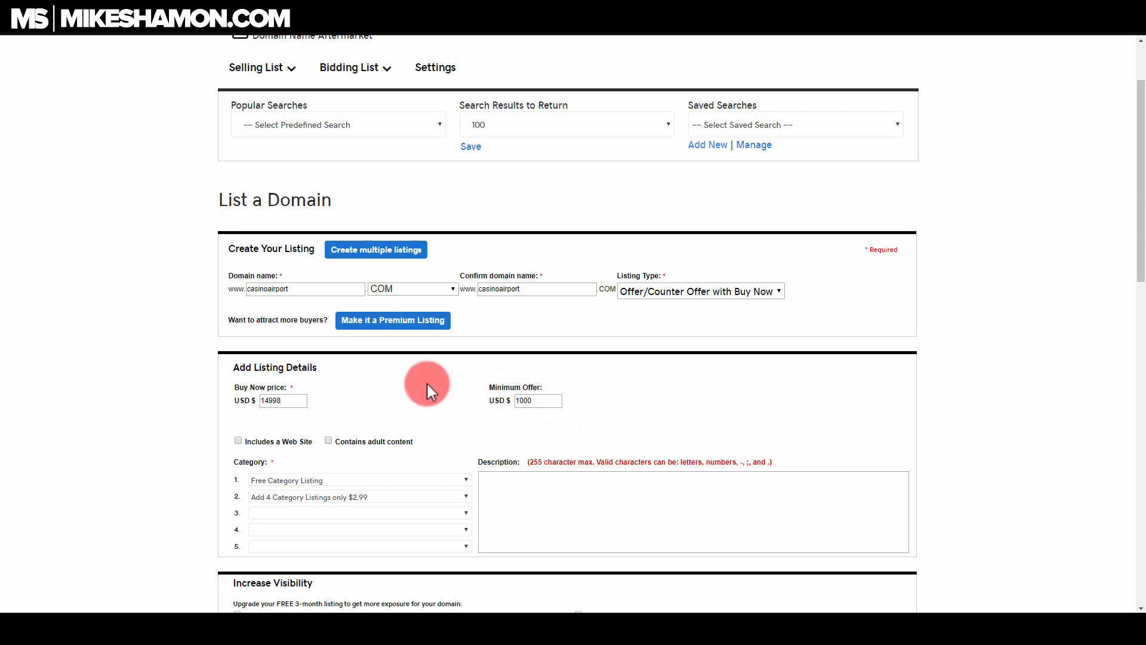
Set the first listing category to Gambling
{"action": "scroll", "scroll_direction": "down", "scroll_amount": 3}
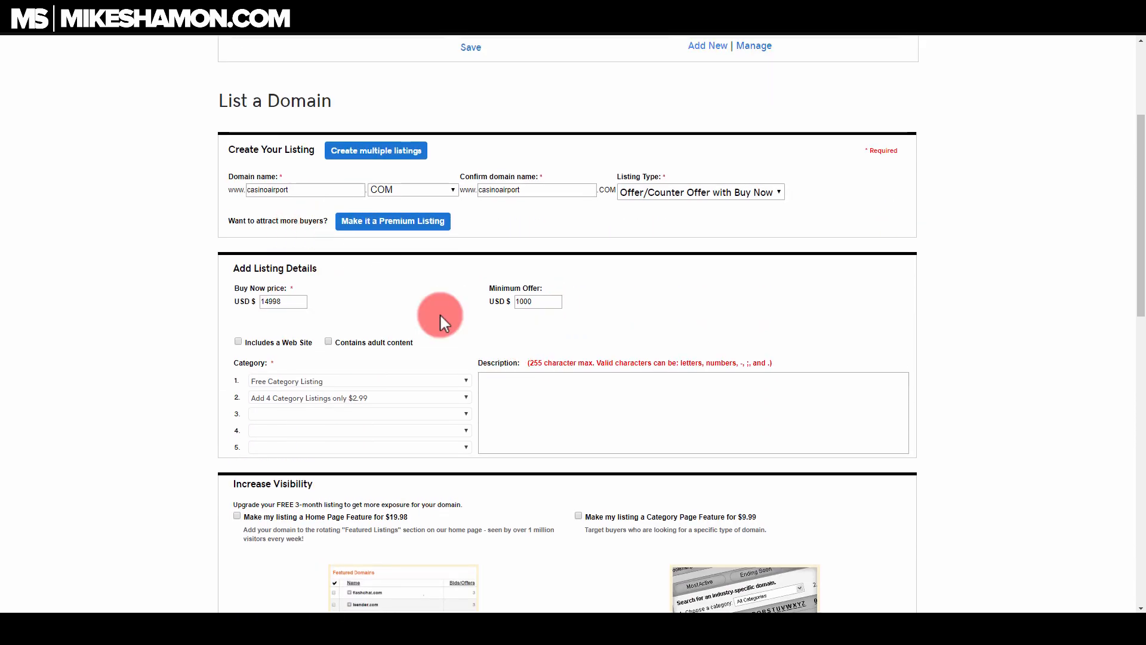
{"action": "mouse_move", "coordinate": [524, 371]}
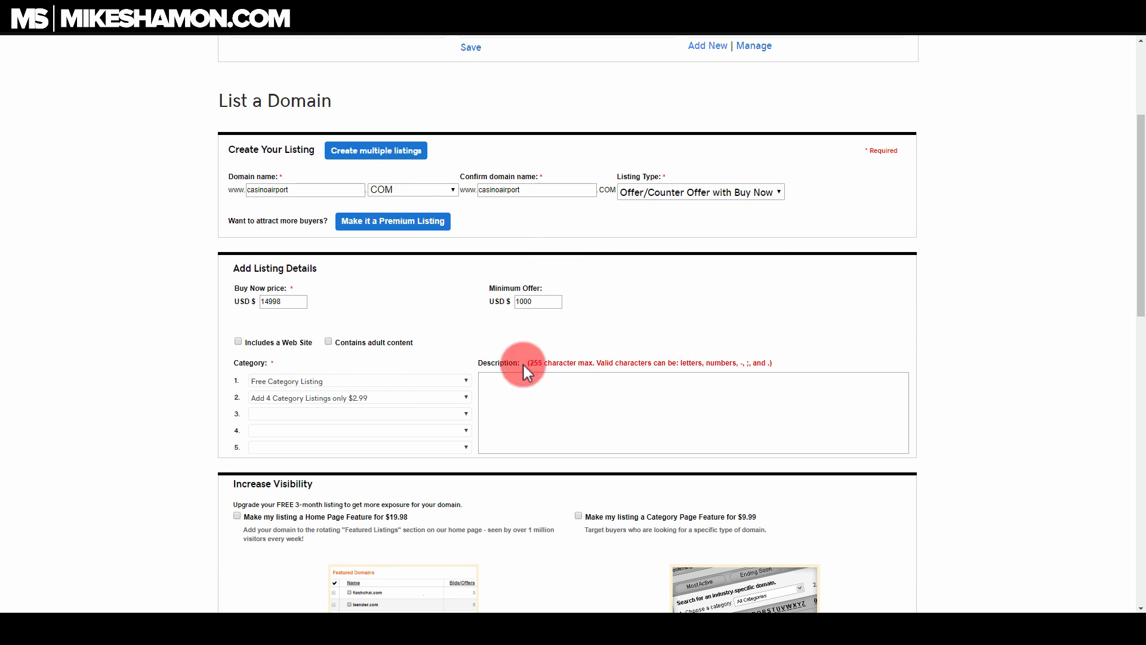
{"action": "mouse_move", "coordinate": [215, 341]}
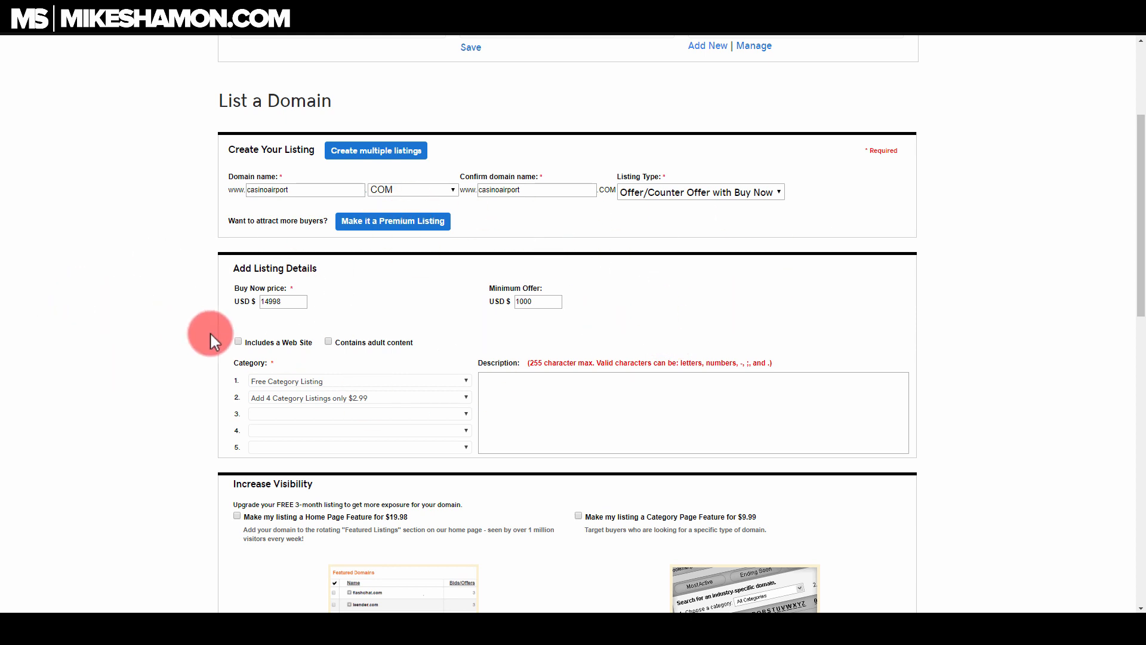
{"action": "scroll", "scroll_direction": "down", "scroll_amount": 3}
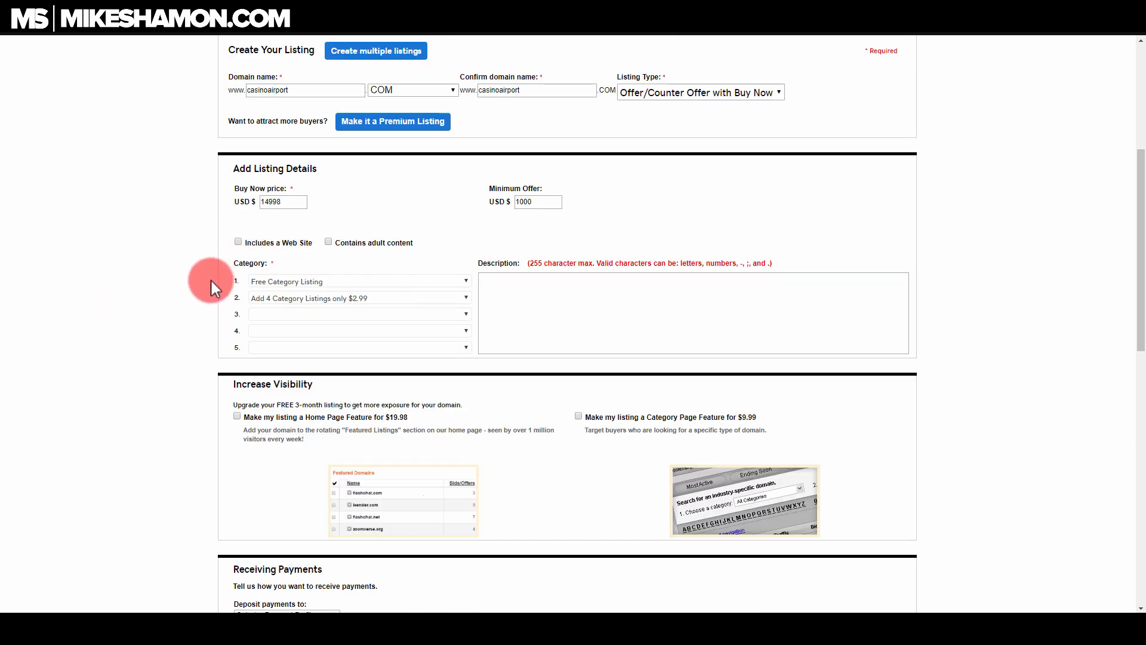
{"action": "mouse_move", "coordinate": [374, 178]}
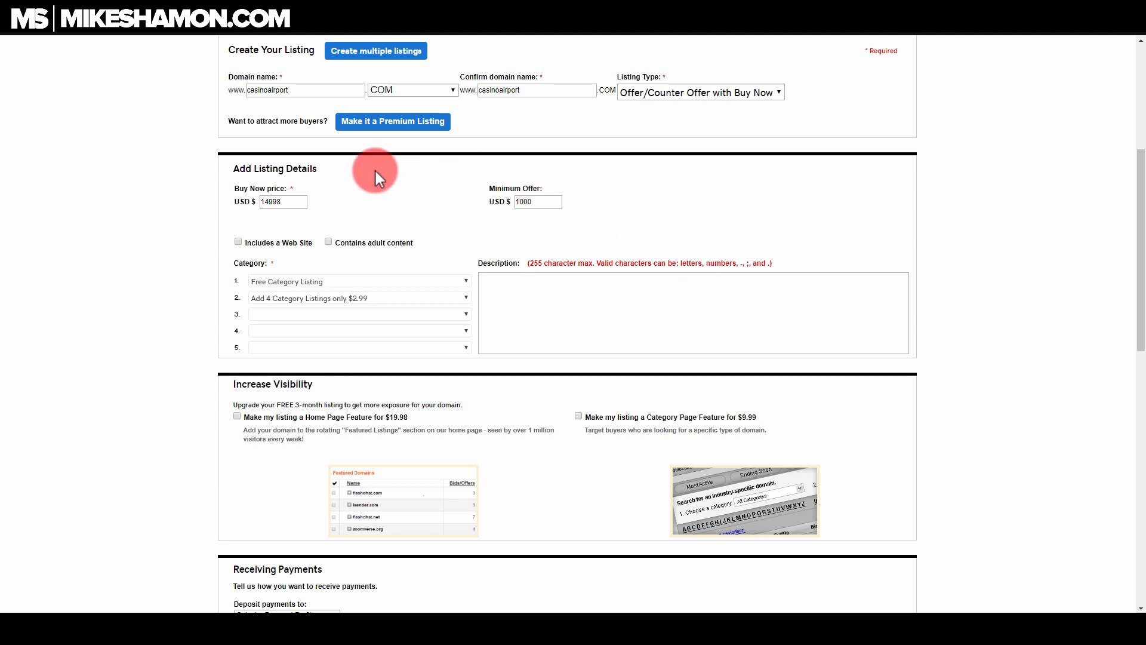
{"action": "mouse_move", "coordinate": [196, 274]}
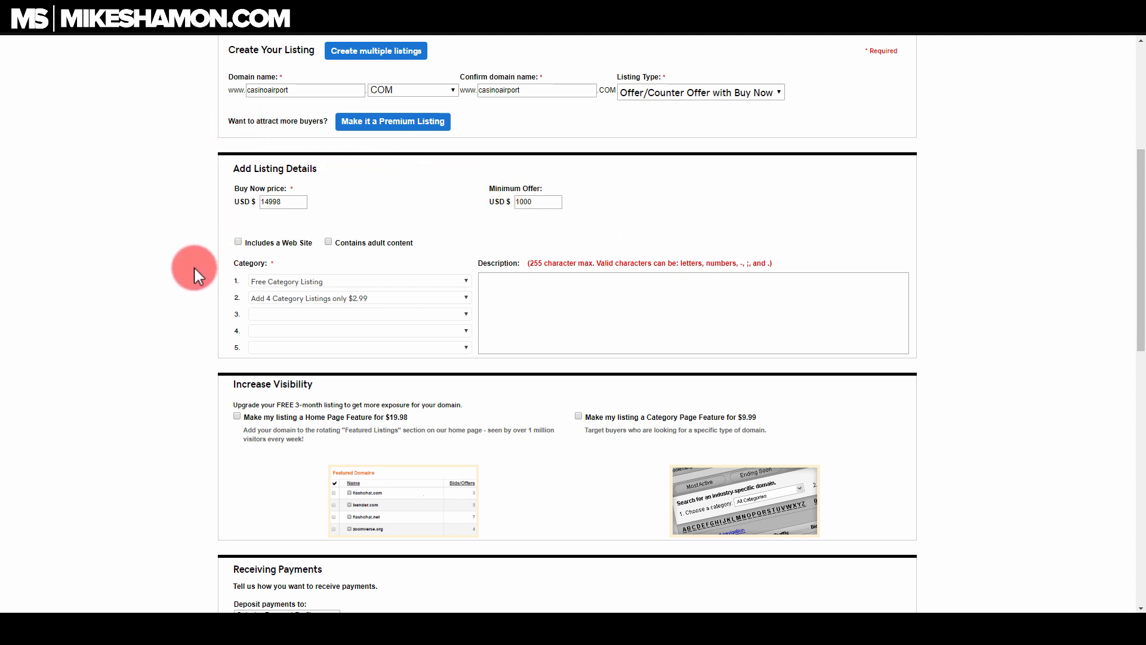
{"action": "mouse_move", "coordinate": [232, 170]}
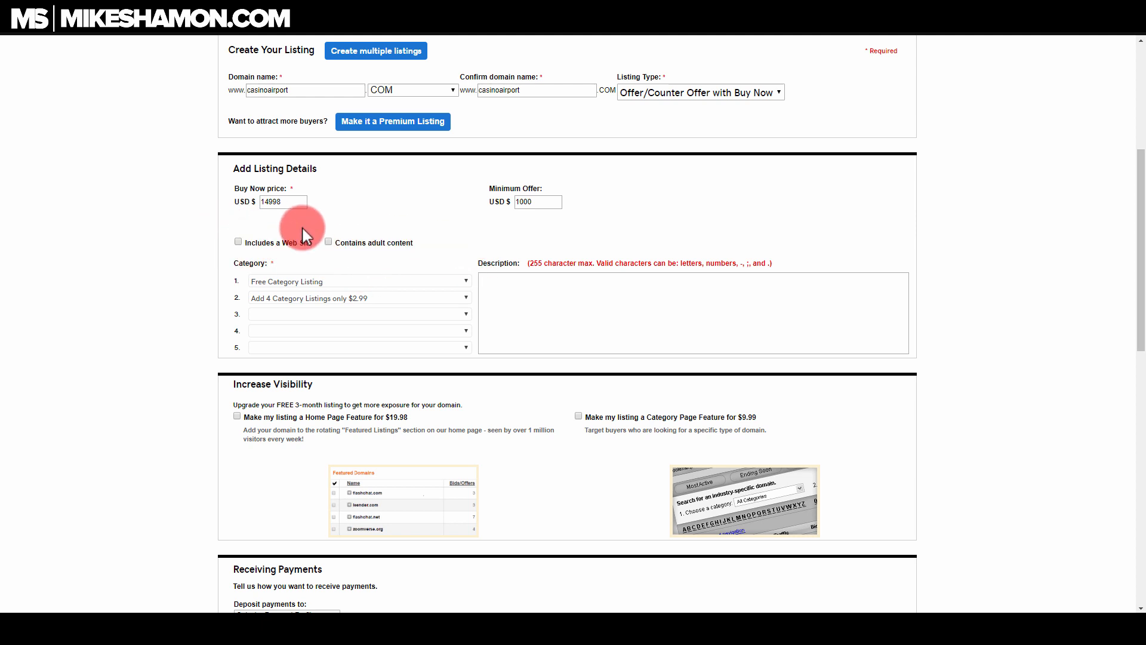
{"action": "mouse_move", "coordinate": [356, 277]}
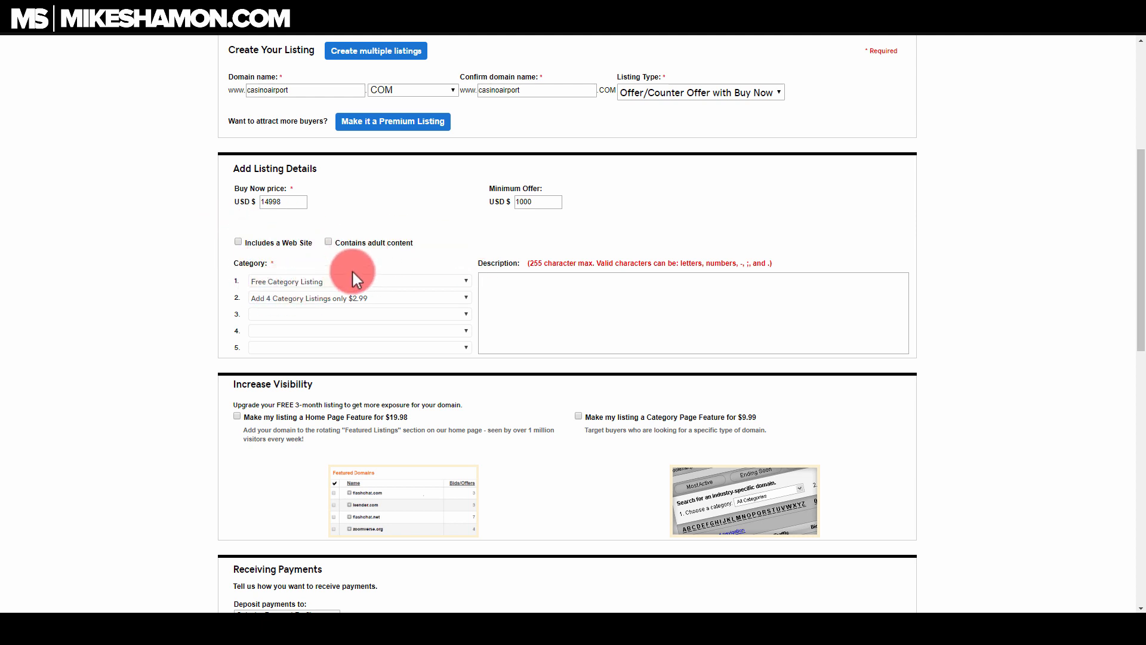
{"action": "left_click", "coordinate": [358, 281]}
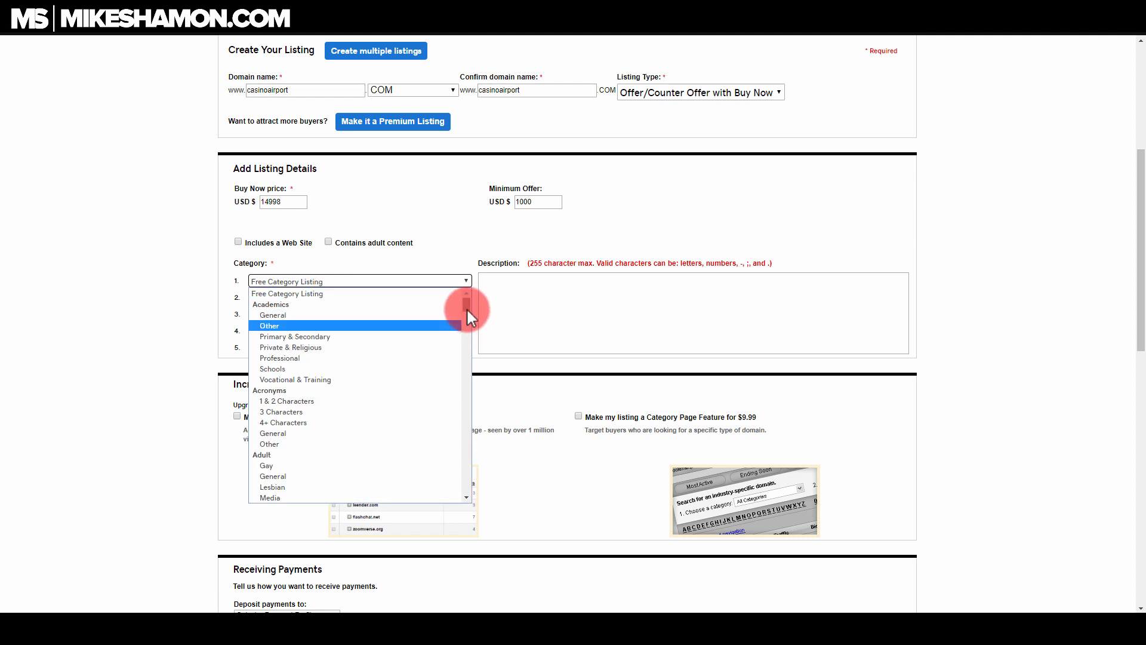
{"action": "scroll", "scroll_direction": "down", "scroll_amount": 3}
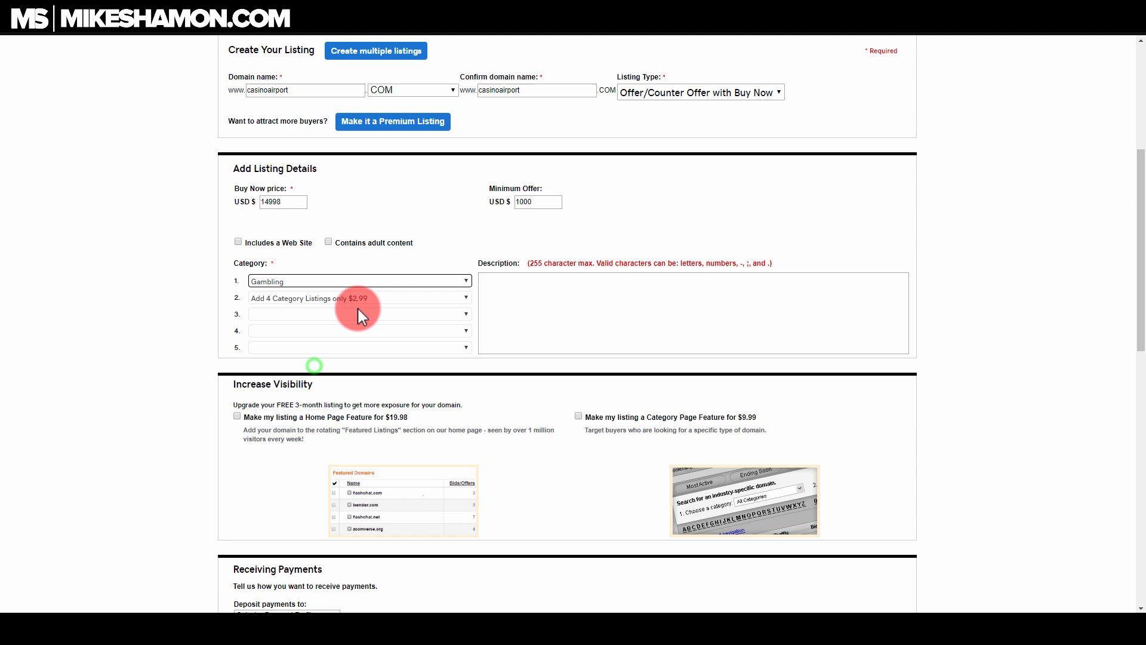
{"action": "mouse_move", "coordinate": [559, 312]}
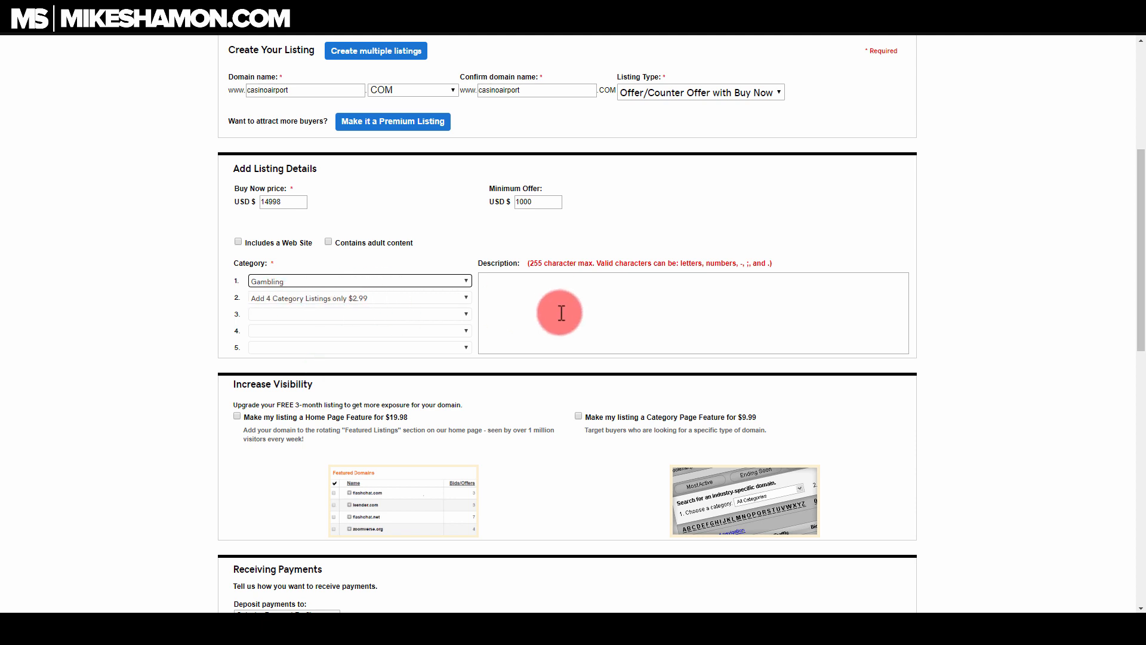
Enter the description 'Great Casino Gambling Domain, 2 words, easy to remember'
{"action": "left_click", "coordinate": [691, 312]}
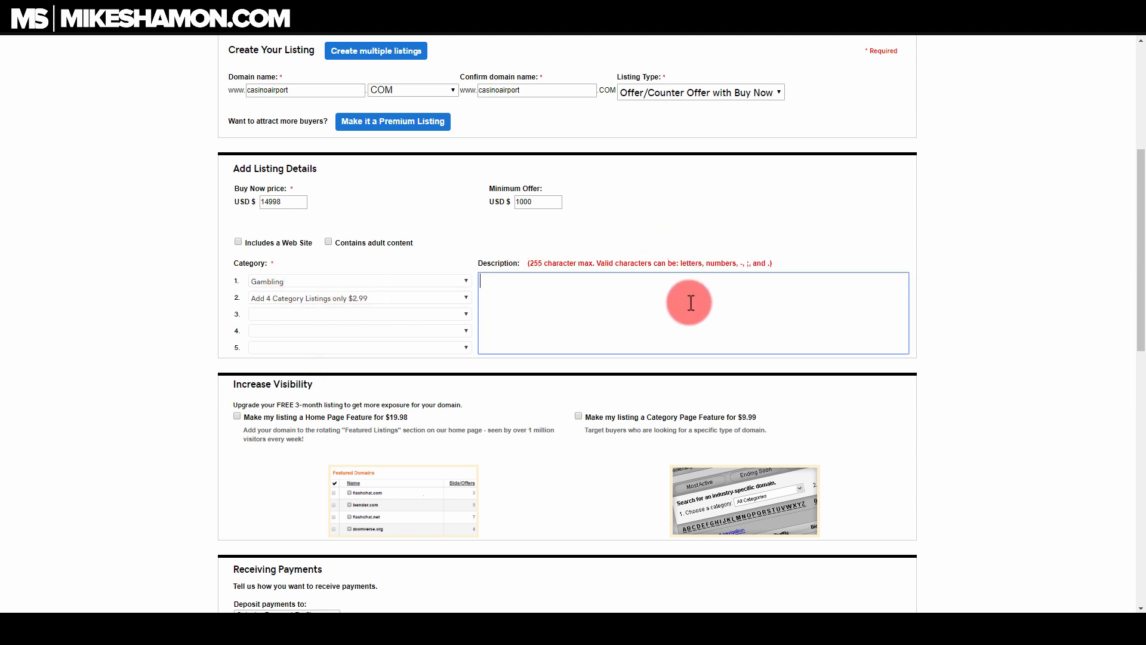
{"action": "type", "text": "Grat"}
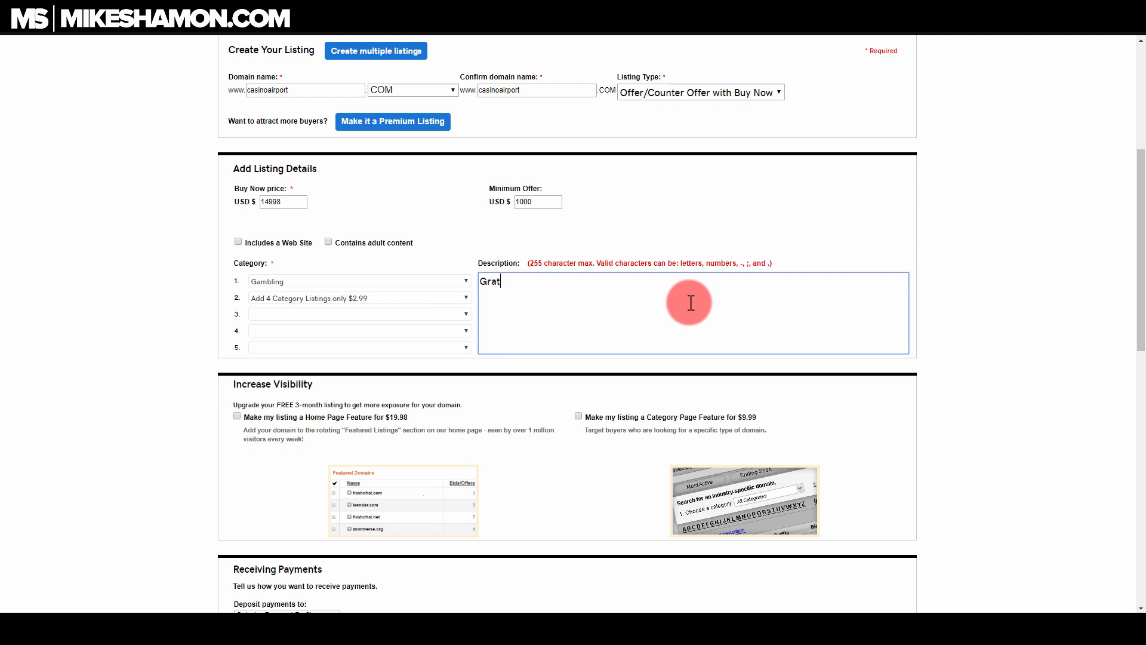
{"action": "type", "text": "Great Casino Gambling Domain, 2 words, easy to remember"}
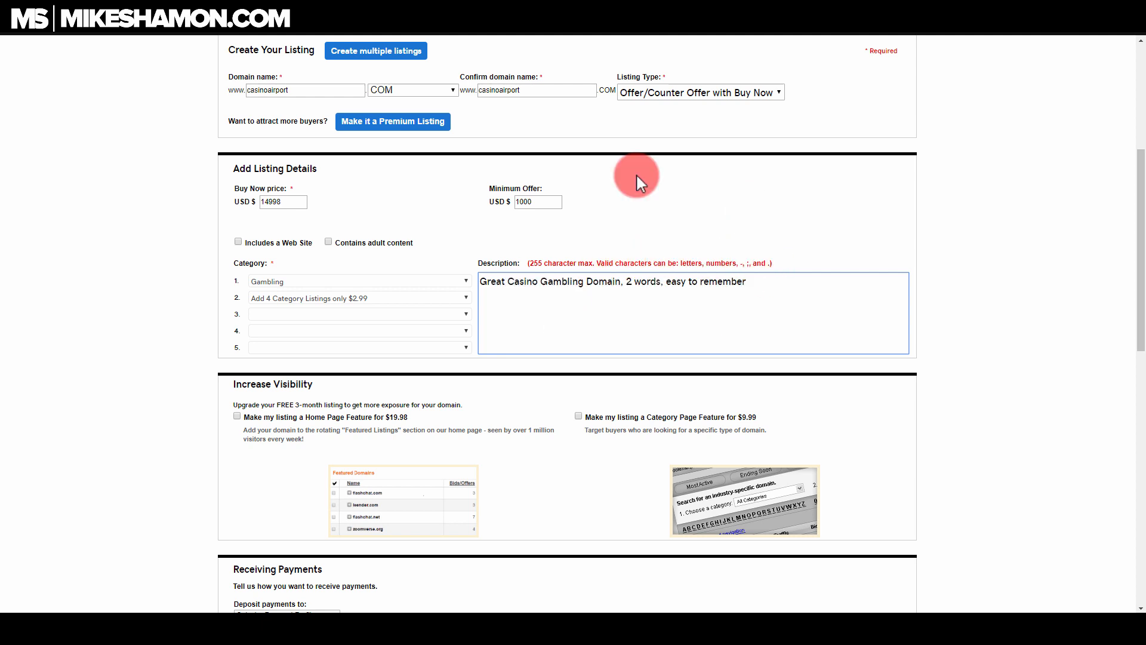
{"action": "mouse_move", "coordinate": [635, 284]}
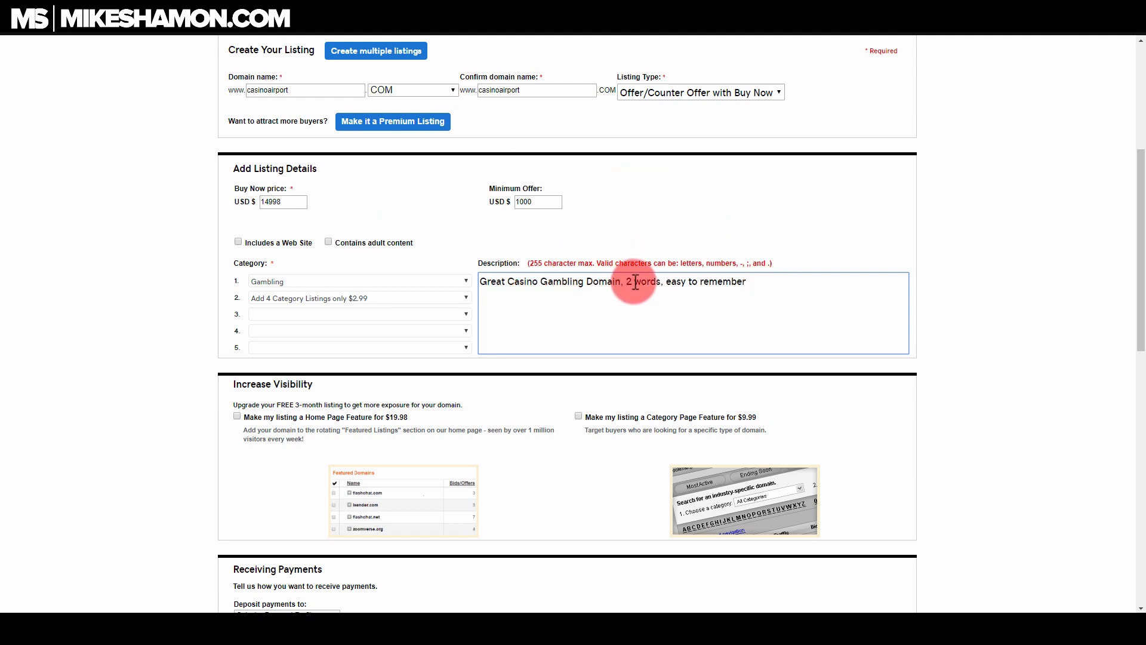
Deposit sale payments to the Mike profile
{"action": "scroll", "scroll_direction": "down", "scroll_amount": 3}
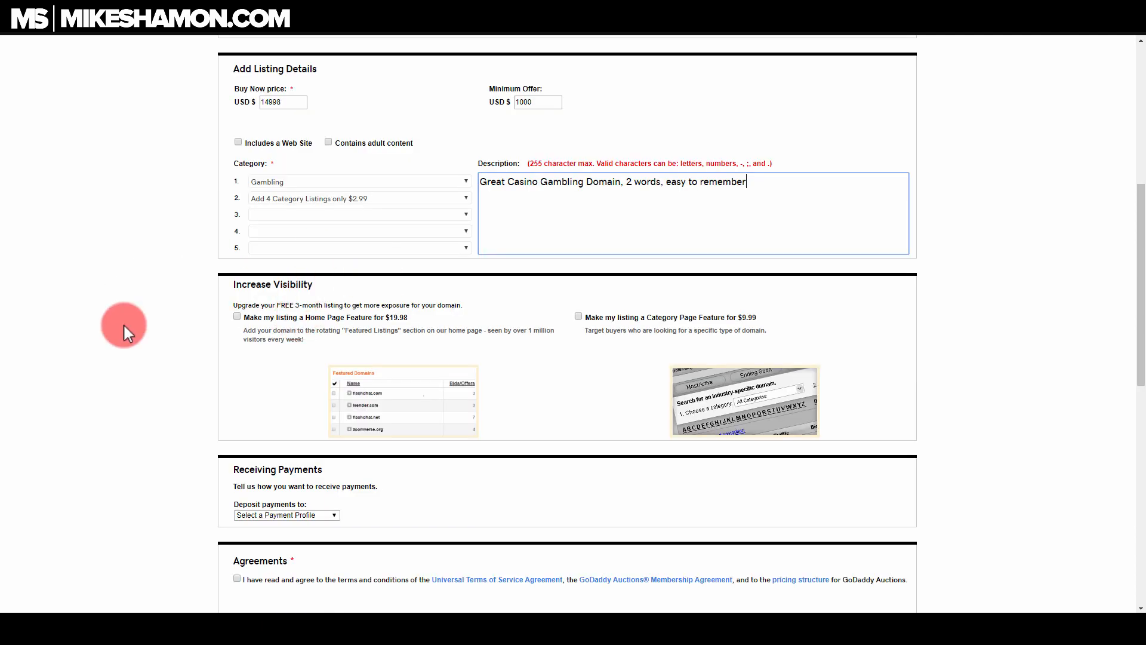
{"action": "mouse_move", "coordinate": [306, 332]}
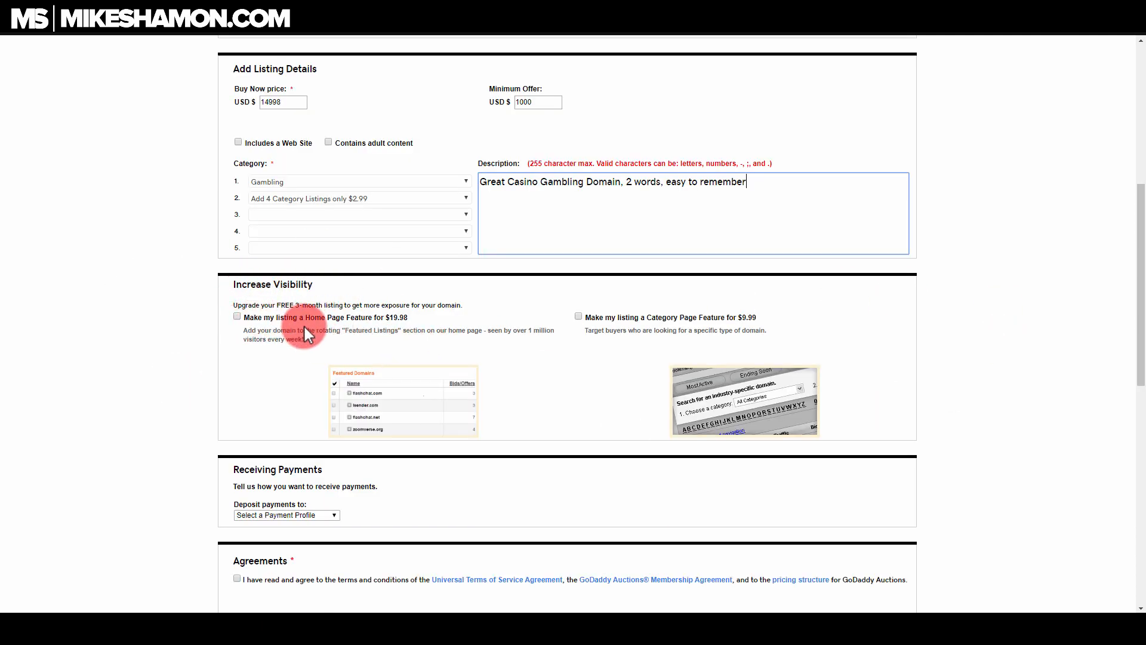
{"action": "mouse_move", "coordinate": [485, 336]}
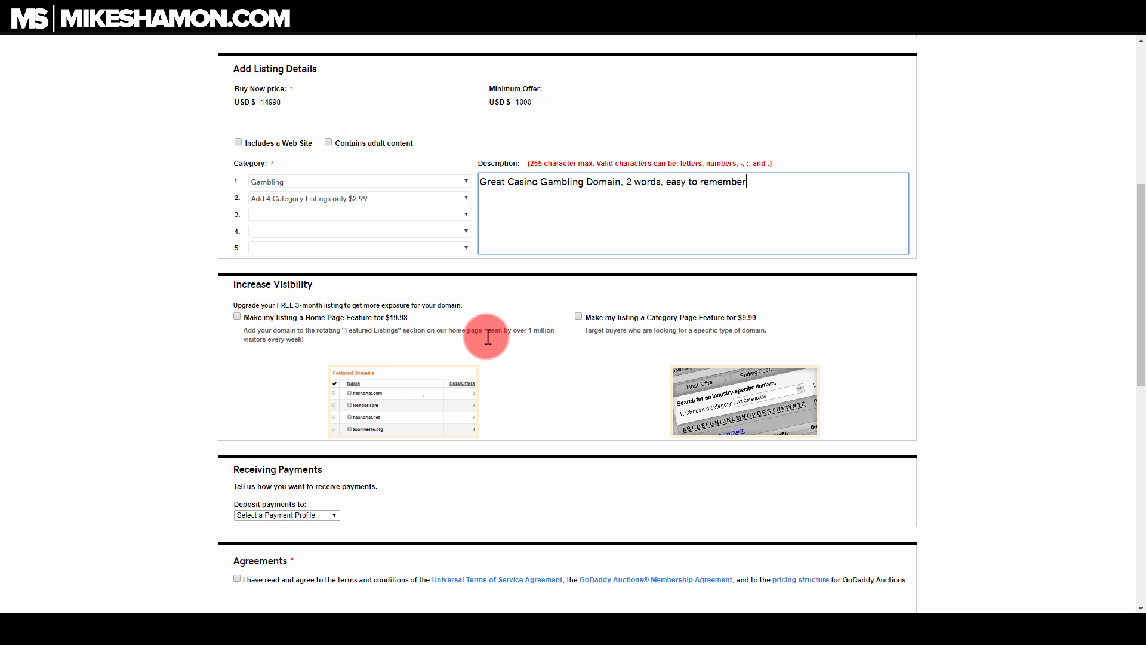
{"action": "mouse_move", "coordinate": [781, 351]}
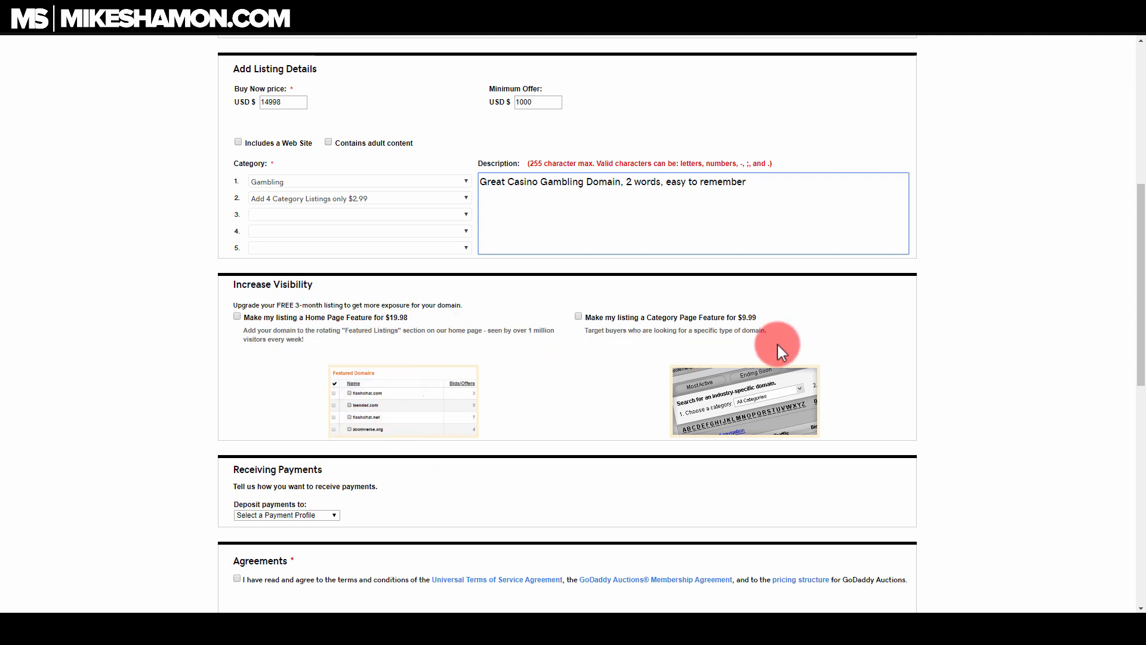
{"action": "mouse_move", "coordinate": [741, 329]}
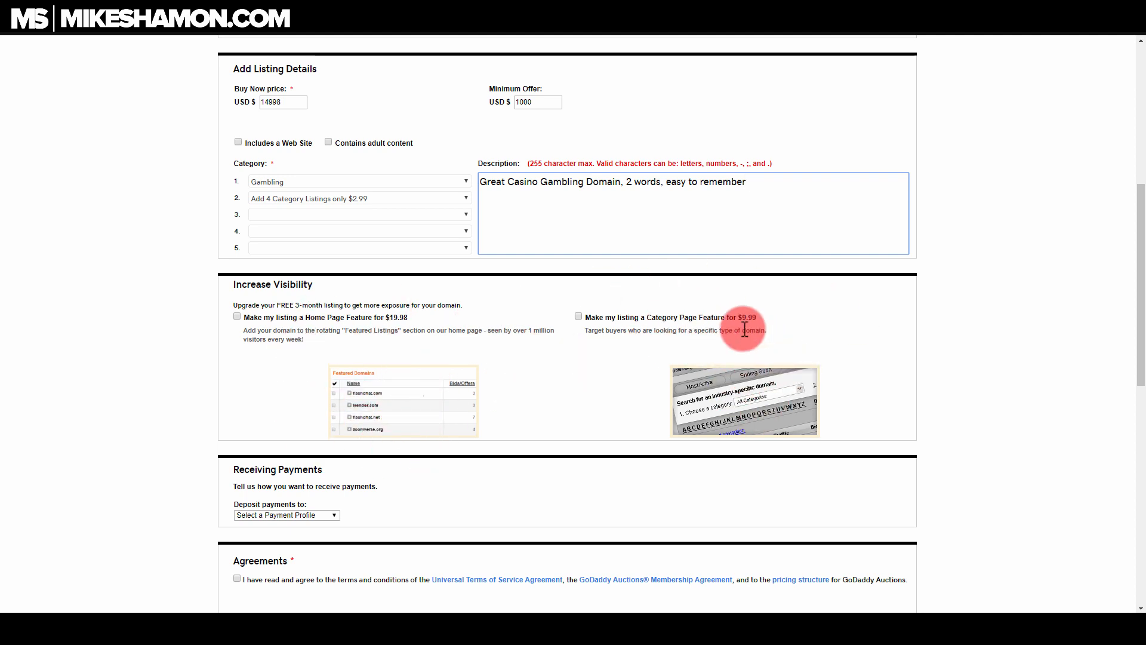
{"action": "scroll", "scroll_direction": "down", "scroll_amount": 3}
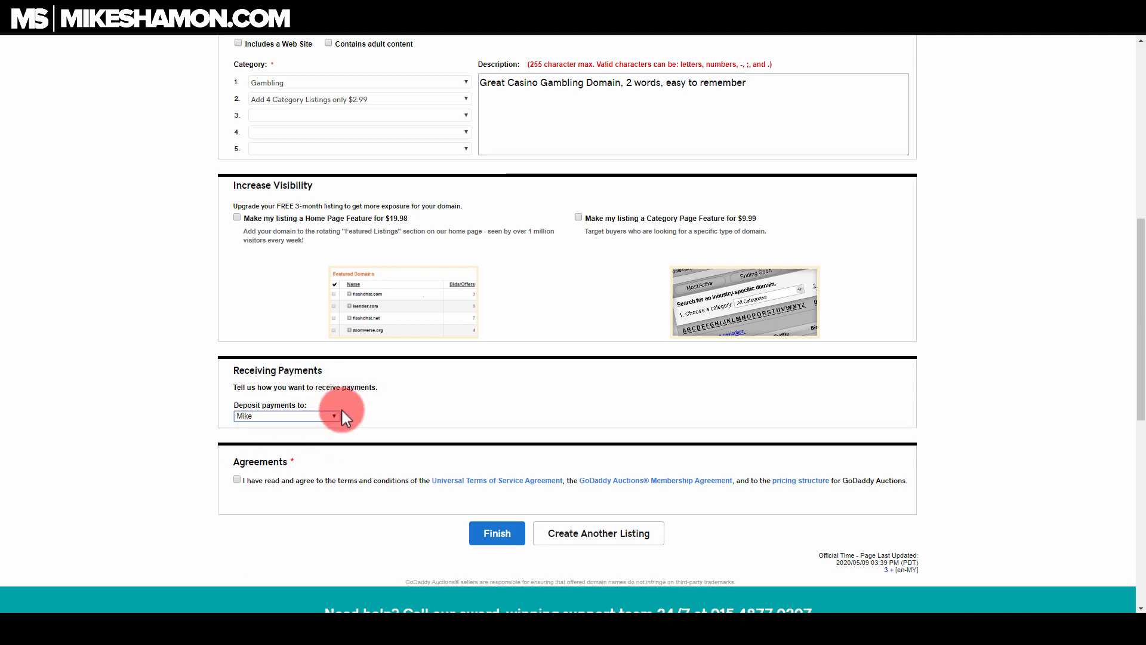
{"action": "left_click", "coordinate": [334, 416]}
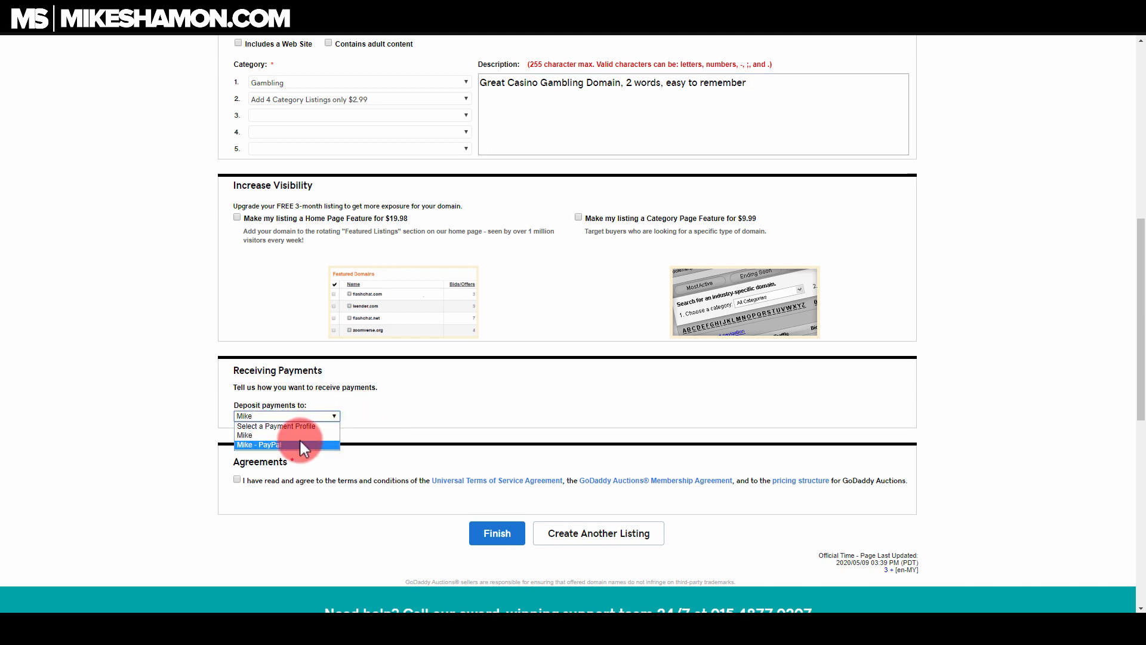
{"action": "left_click", "coordinate": [286, 444]}
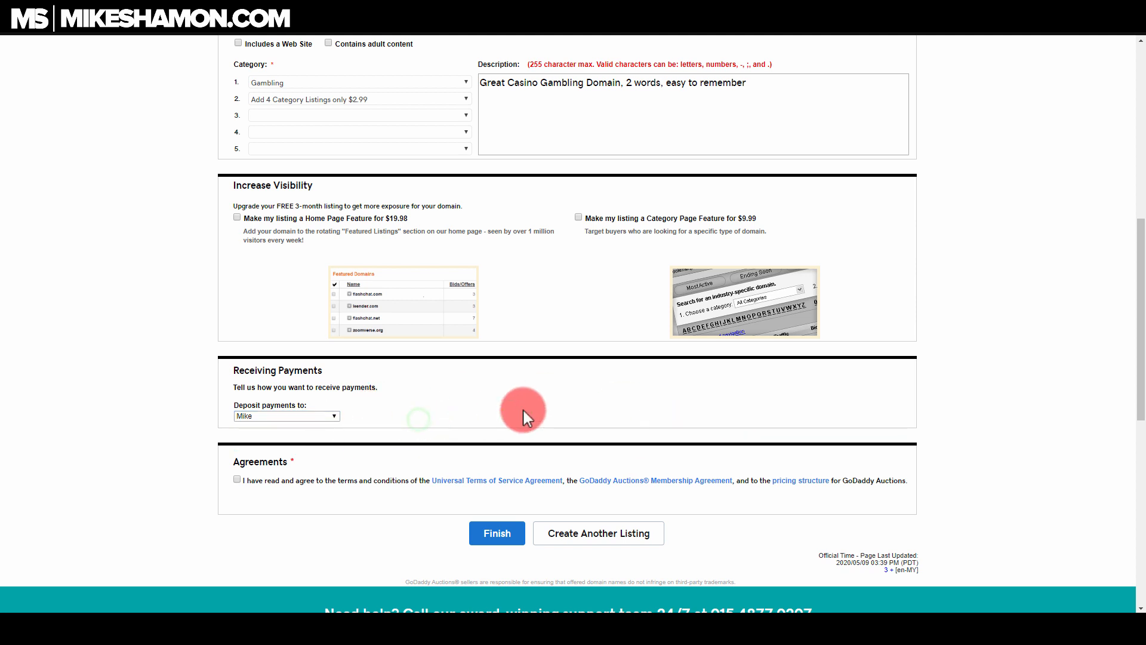
{"action": "mouse_move", "coordinate": [372, 383]}
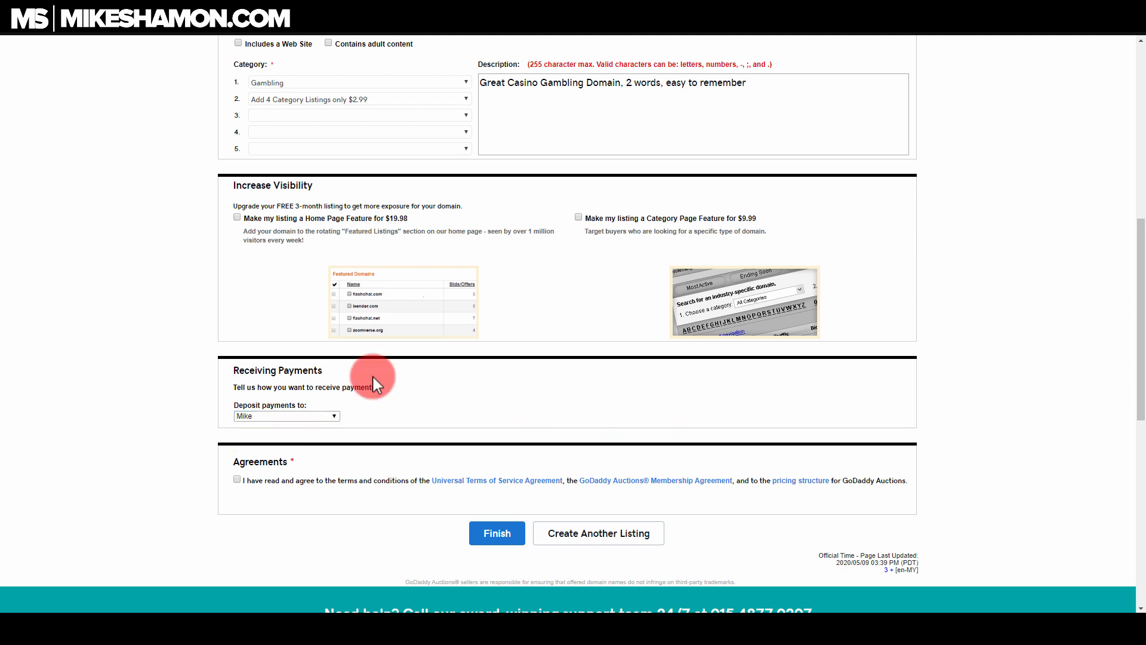
Accept the listing agreements and submit the casinoairport.com listing
{"action": "left_click", "coordinate": [237, 479]}
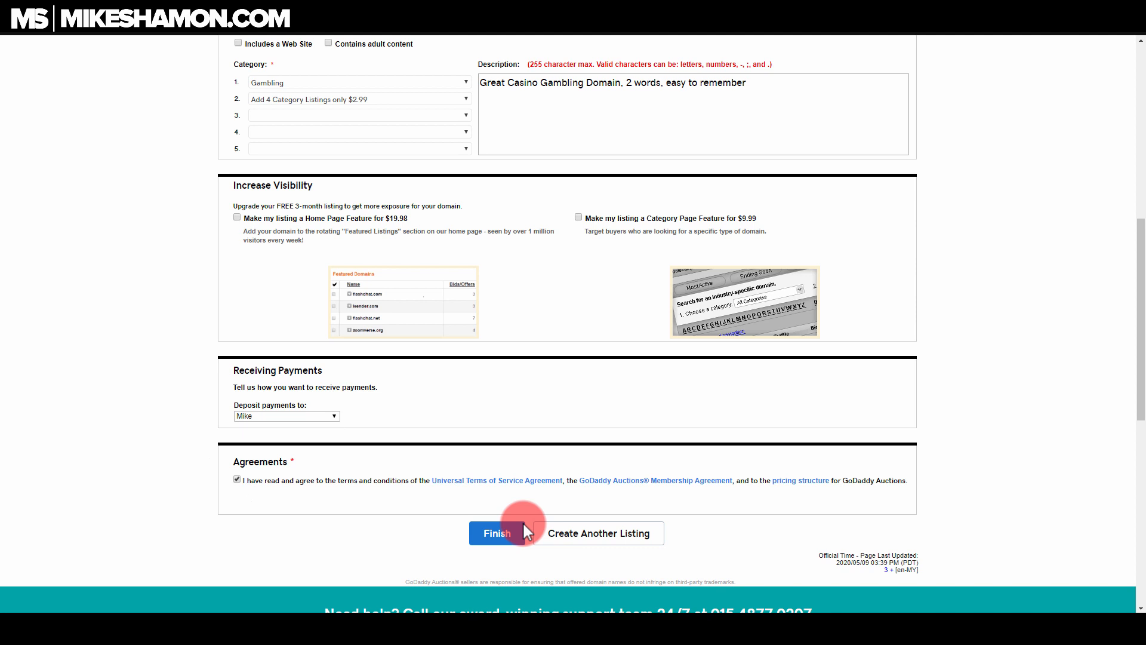
{"action": "left_click", "coordinate": [496, 532]}
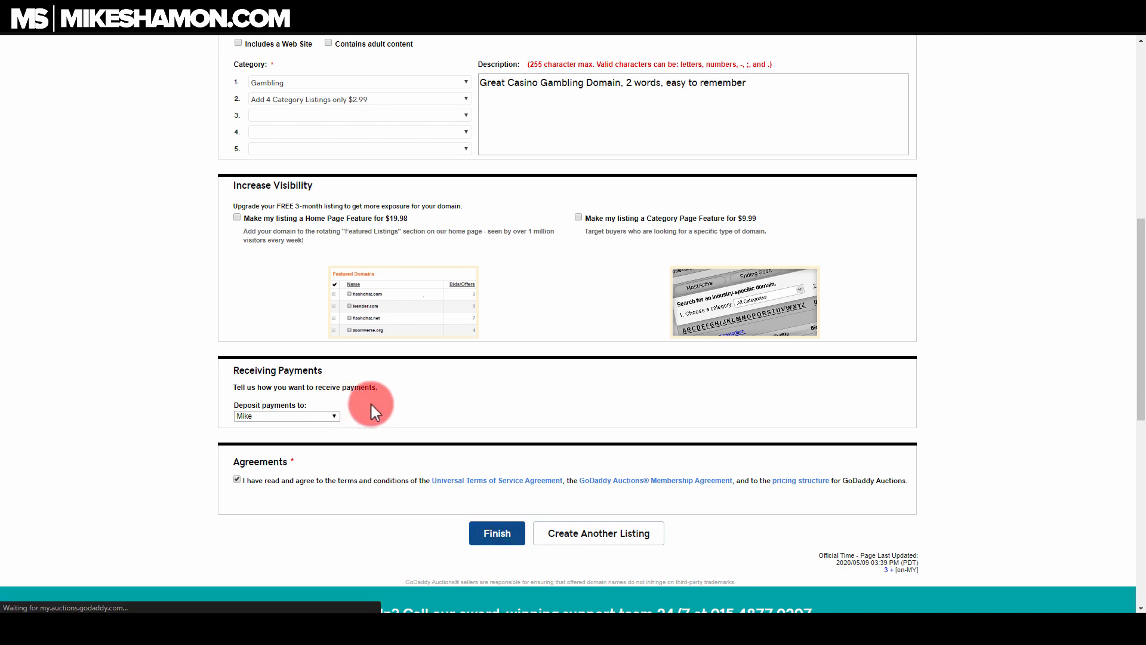
Copy the ownership verification TXT record and dismiss the verification pending notice
{"action": "left_click", "coordinate": [496, 533]}
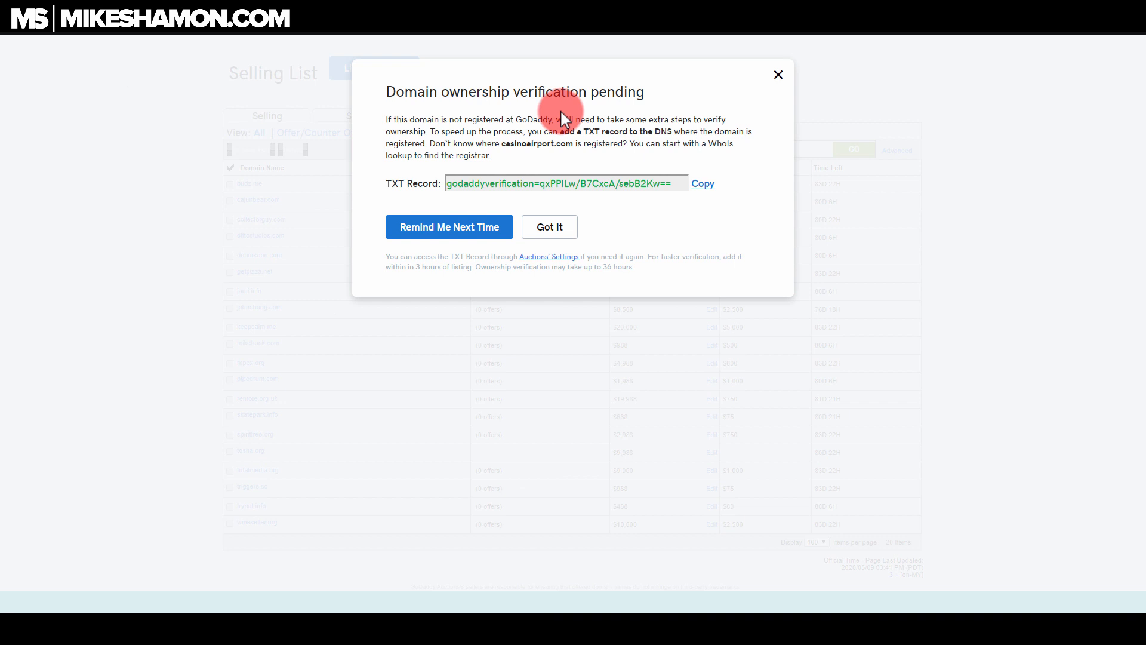
{"action": "mouse_move", "coordinate": [553, 167]}
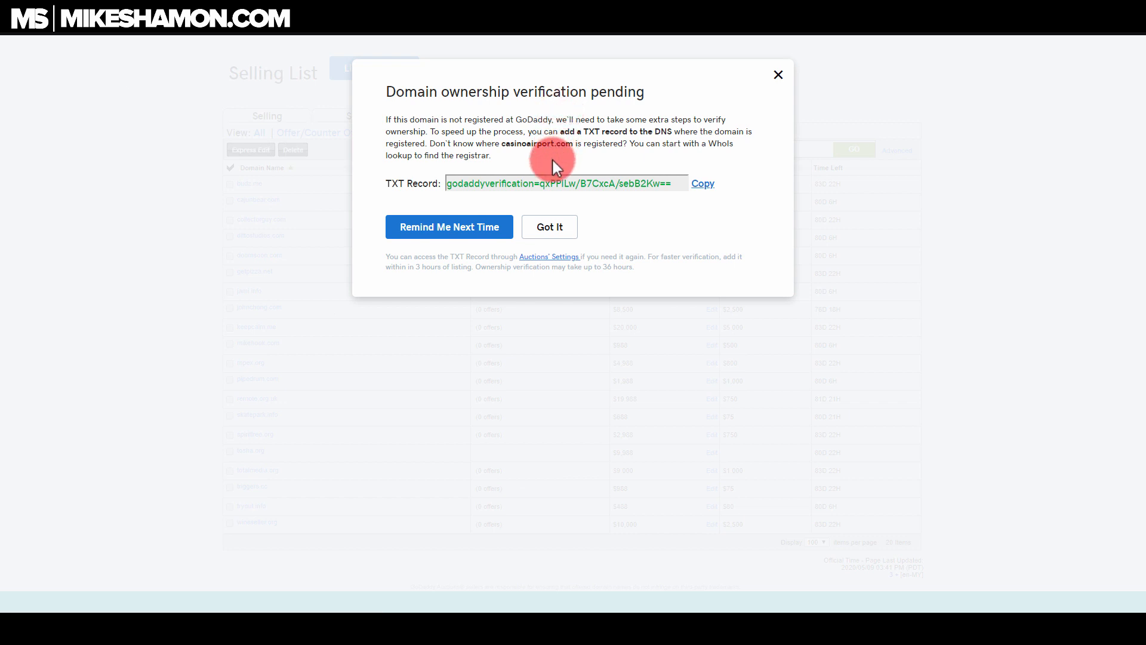
{"action": "left_click", "coordinate": [701, 183]}
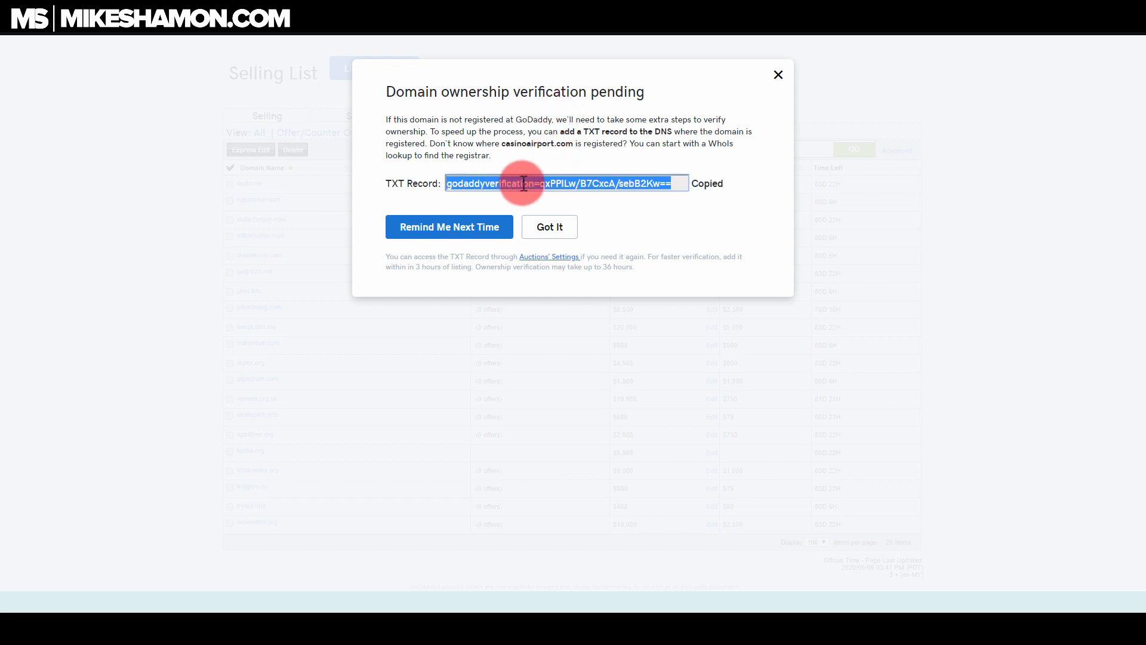
{"action": "mouse_move", "coordinate": [549, 227]}
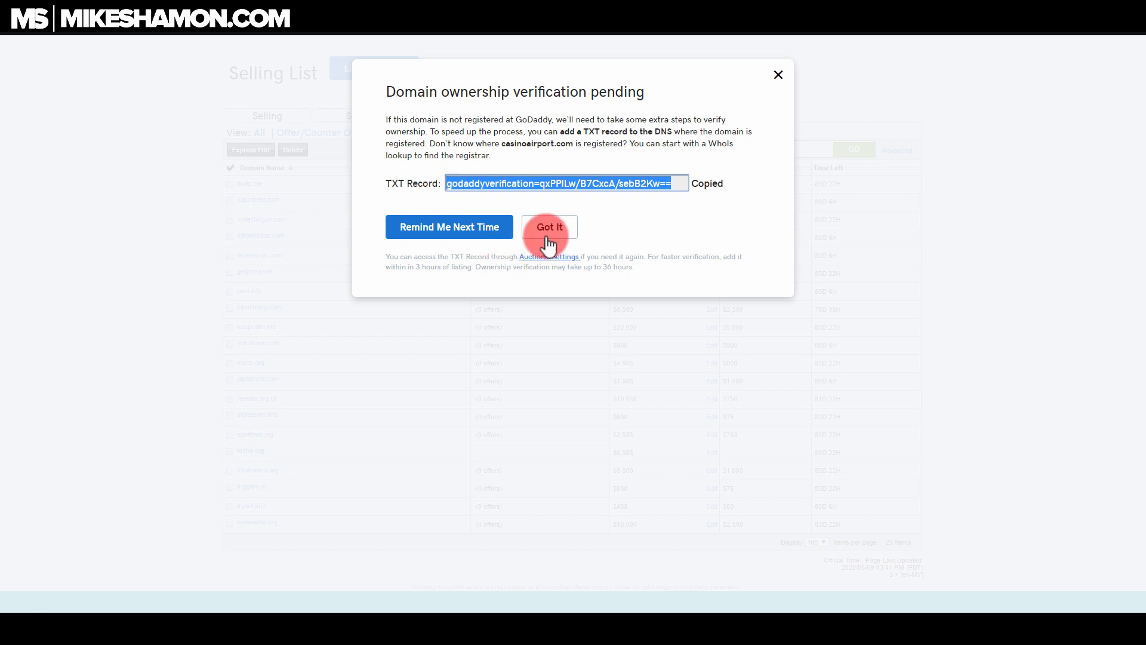
{"action": "left_click", "coordinate": [549, 227]}
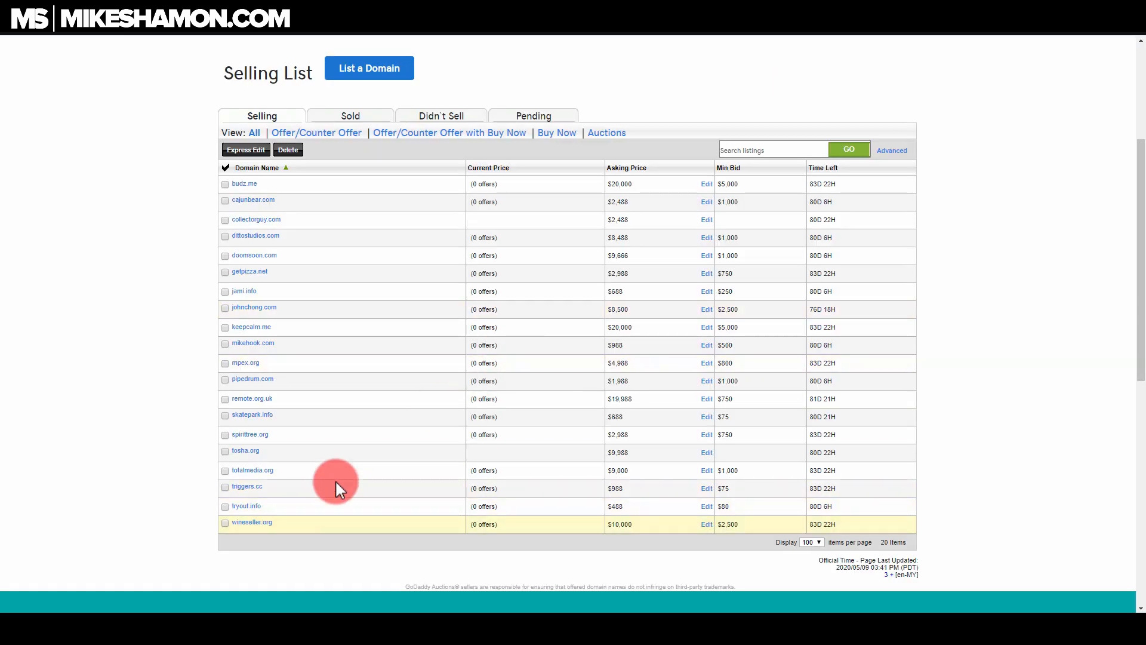
{"action": "left_click", "coordinate": [245, 450]}
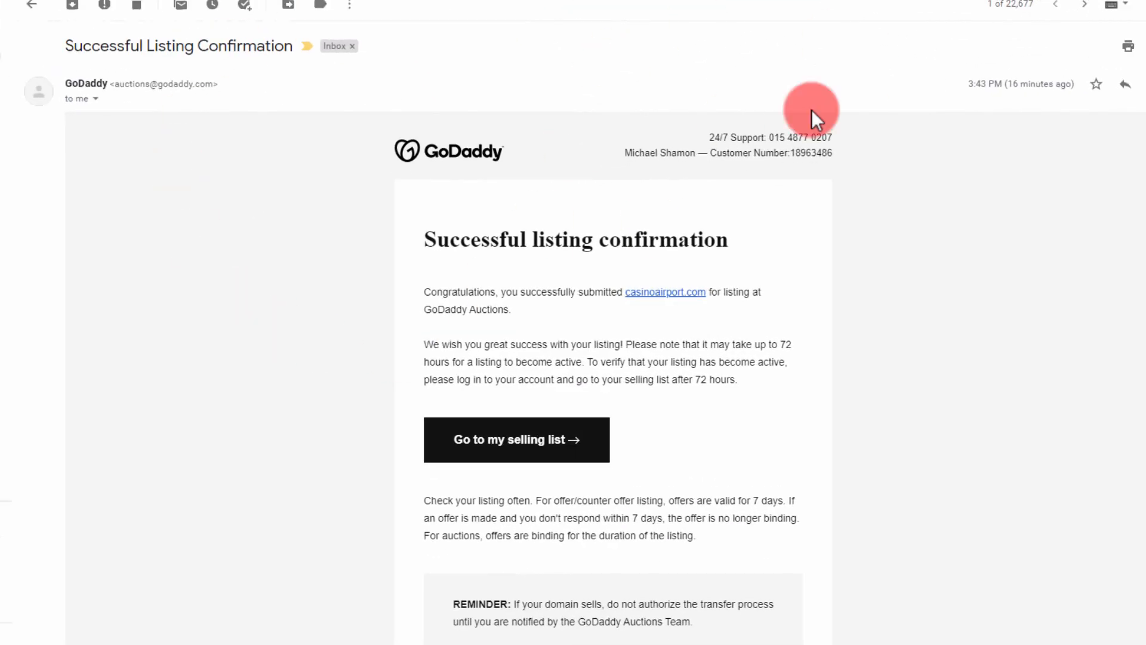
{"action": "mouse_move", "coordinate": [78, 46]}
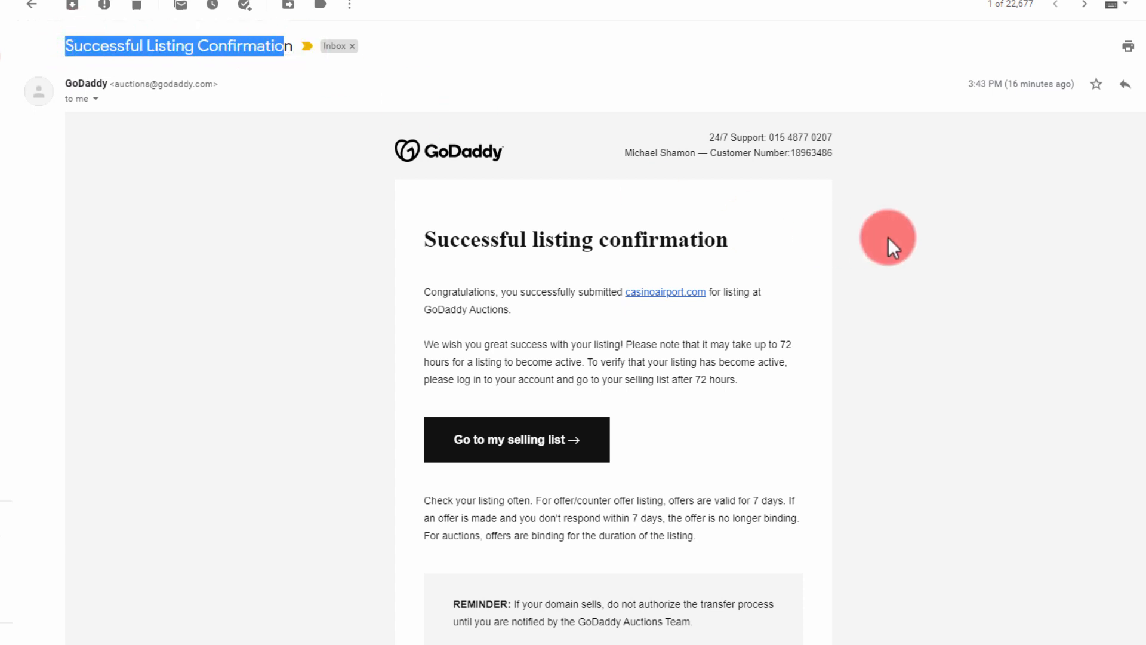
View GoDaddy's Successful Listing Confirmation email for casinoairport.com in Gmail
{"action": "scroll", "scroll_direction": "down", "scroll_amount": 3}
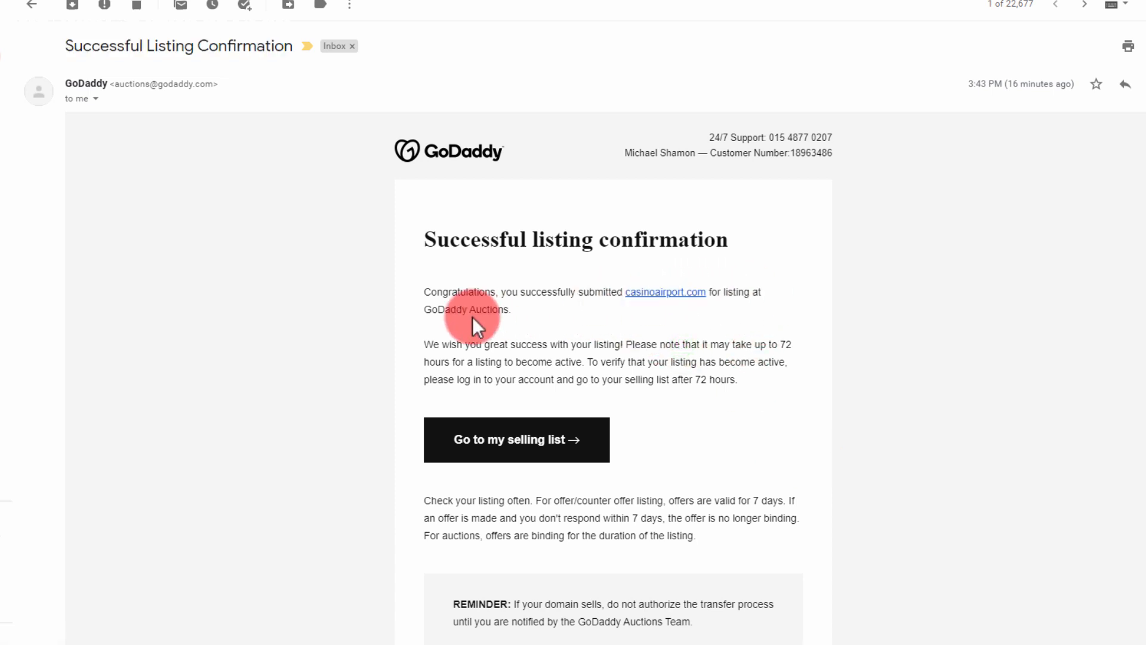
{"action": "mouse_move", "coordinate": [754, 349]}
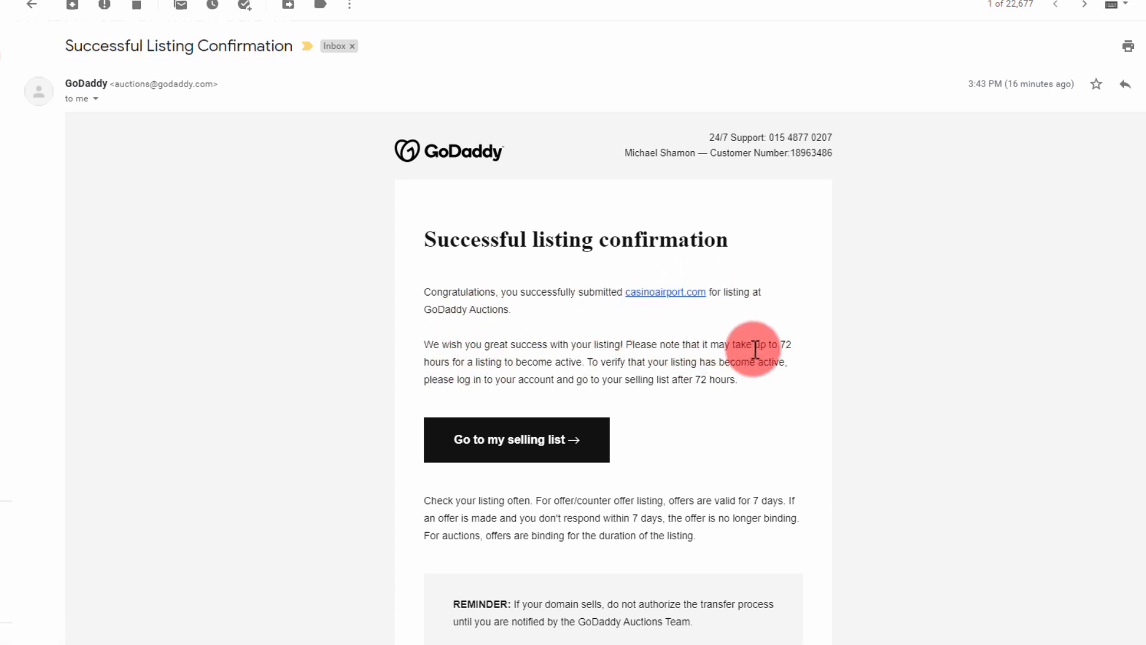
{"action": "mouse_move", "coordinate": [603, 428]}
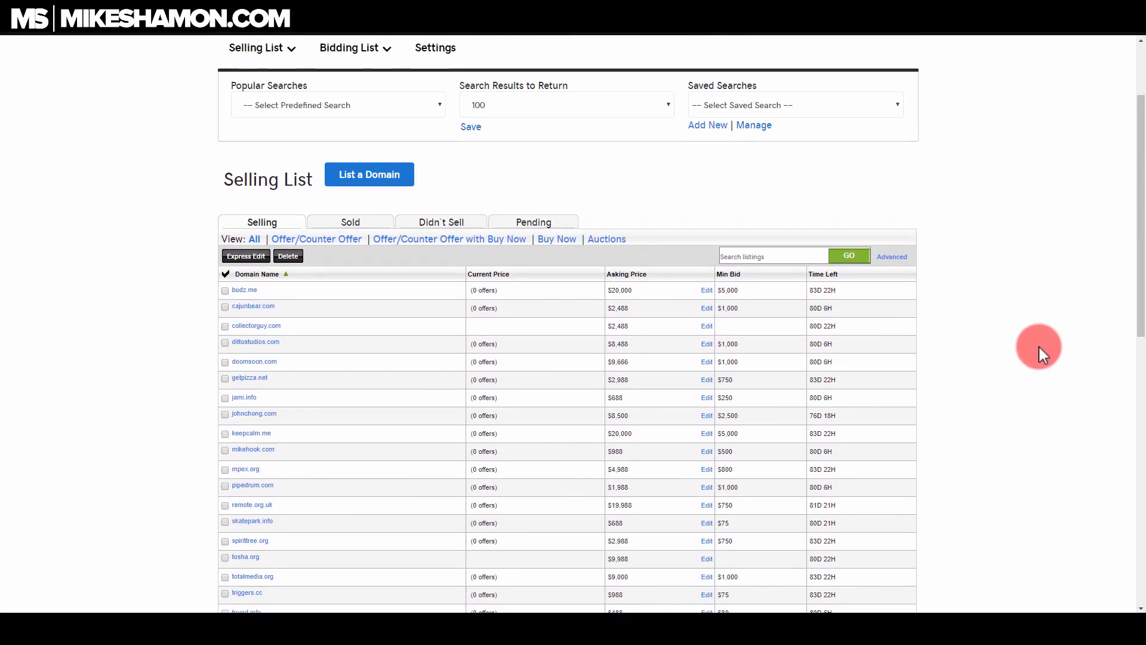
Scroll to the top of the GoDaddy Auctions Selling List
{"action": "scroll", "scroll_direction": "up", "scroll_amount": 3}
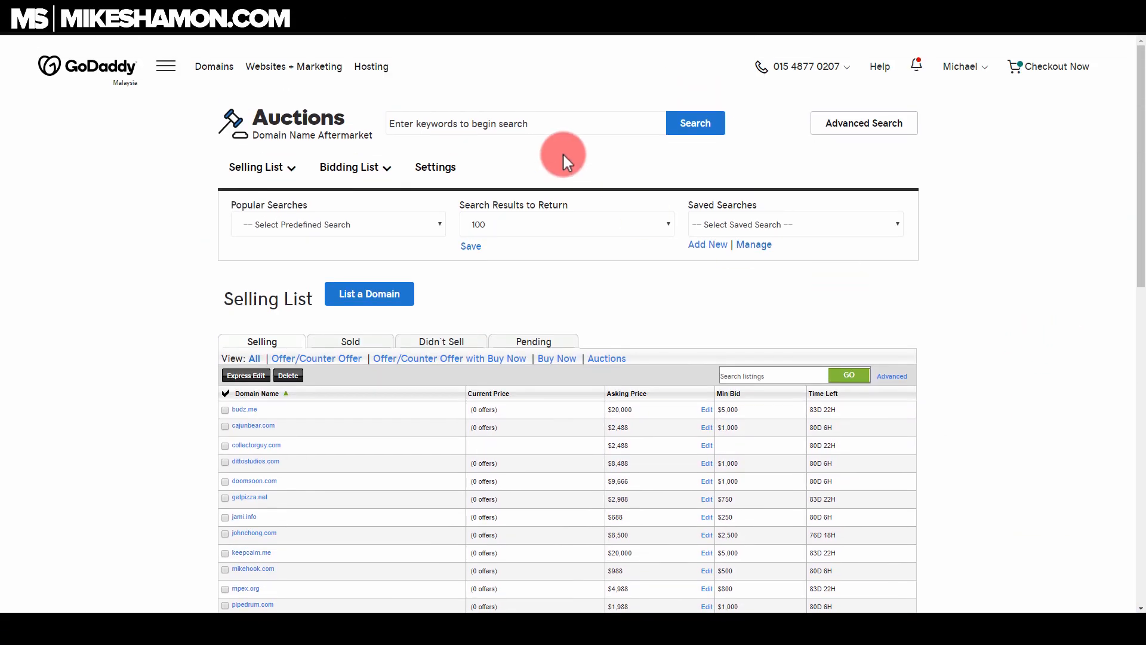
{"action": "mouse_move", "coordinate": [619, 329]}
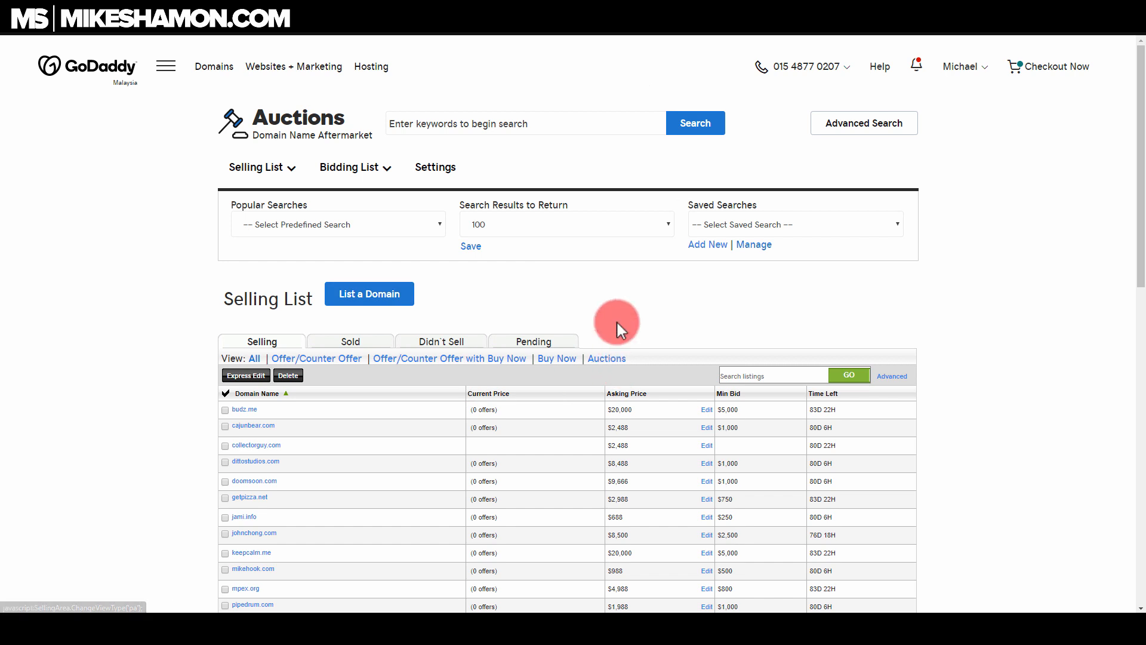